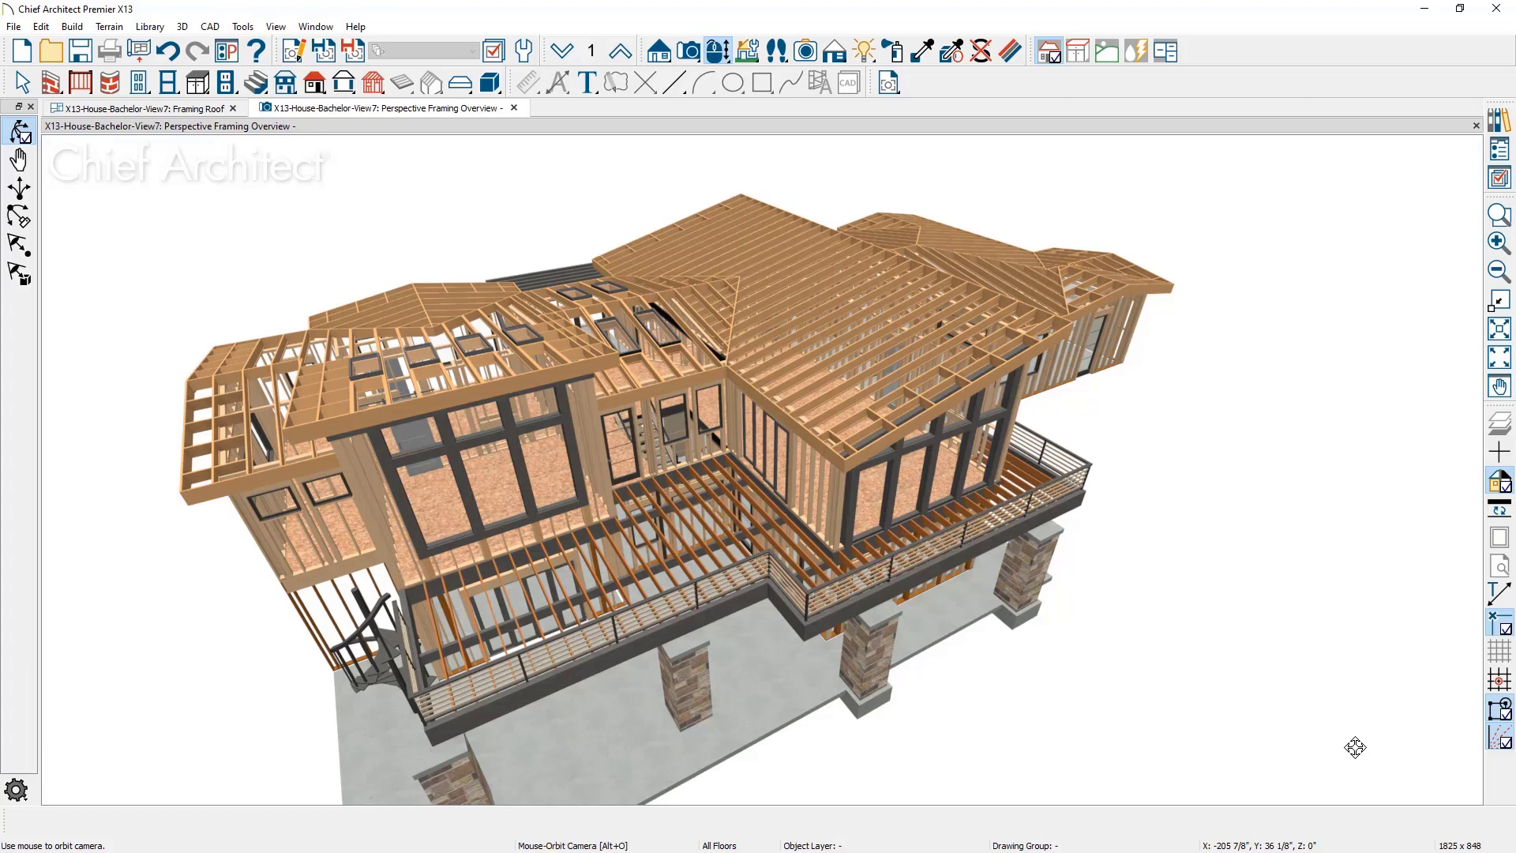
# Bring up the Build Roof dialog from the Build menu's Roof commands
pyautogui.click(71, 26)
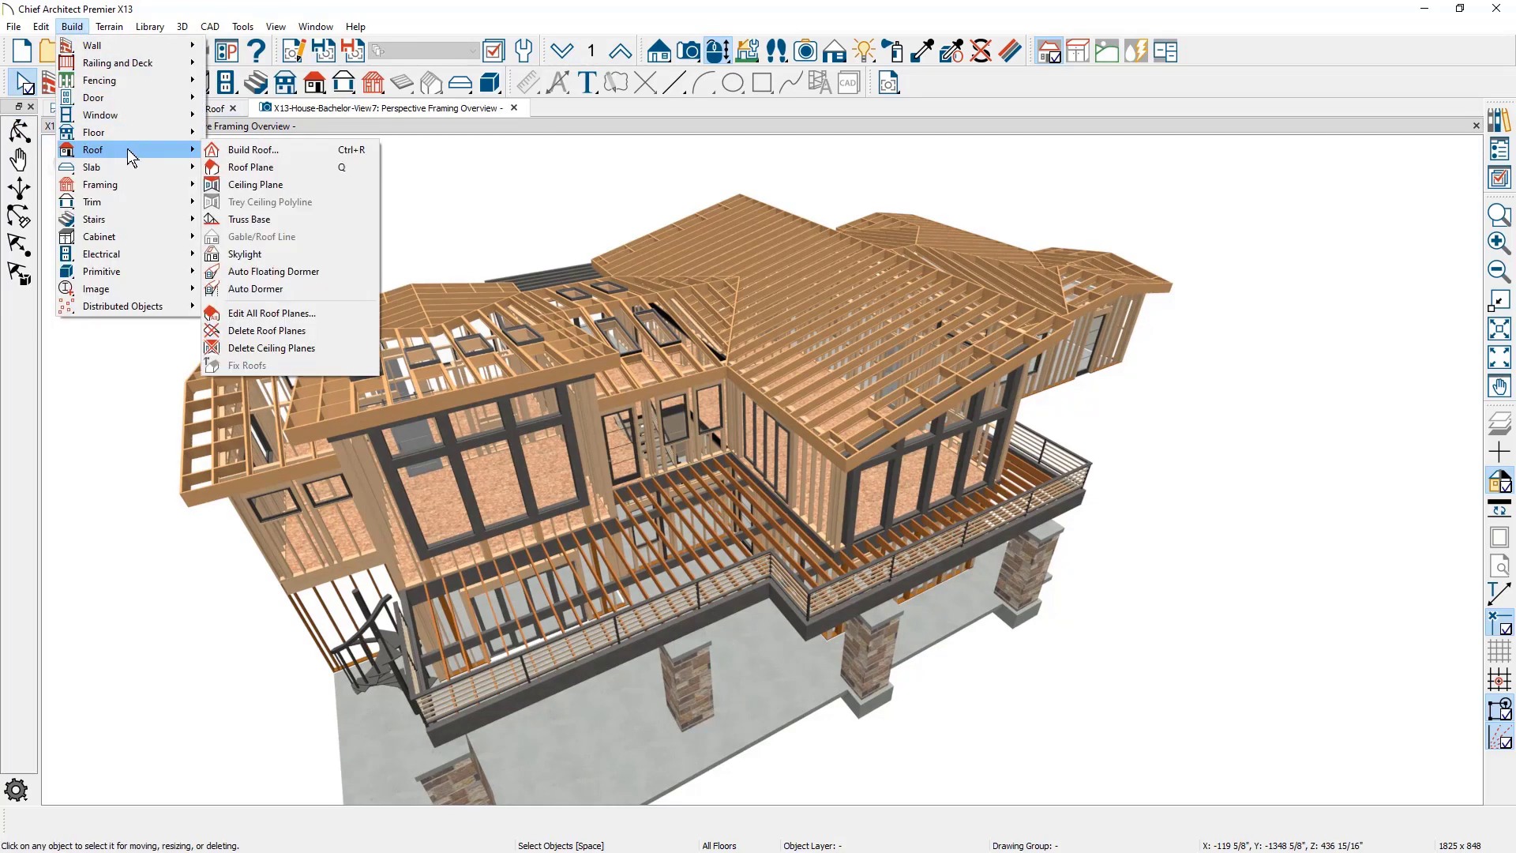
pyautogui.click(253, 150)
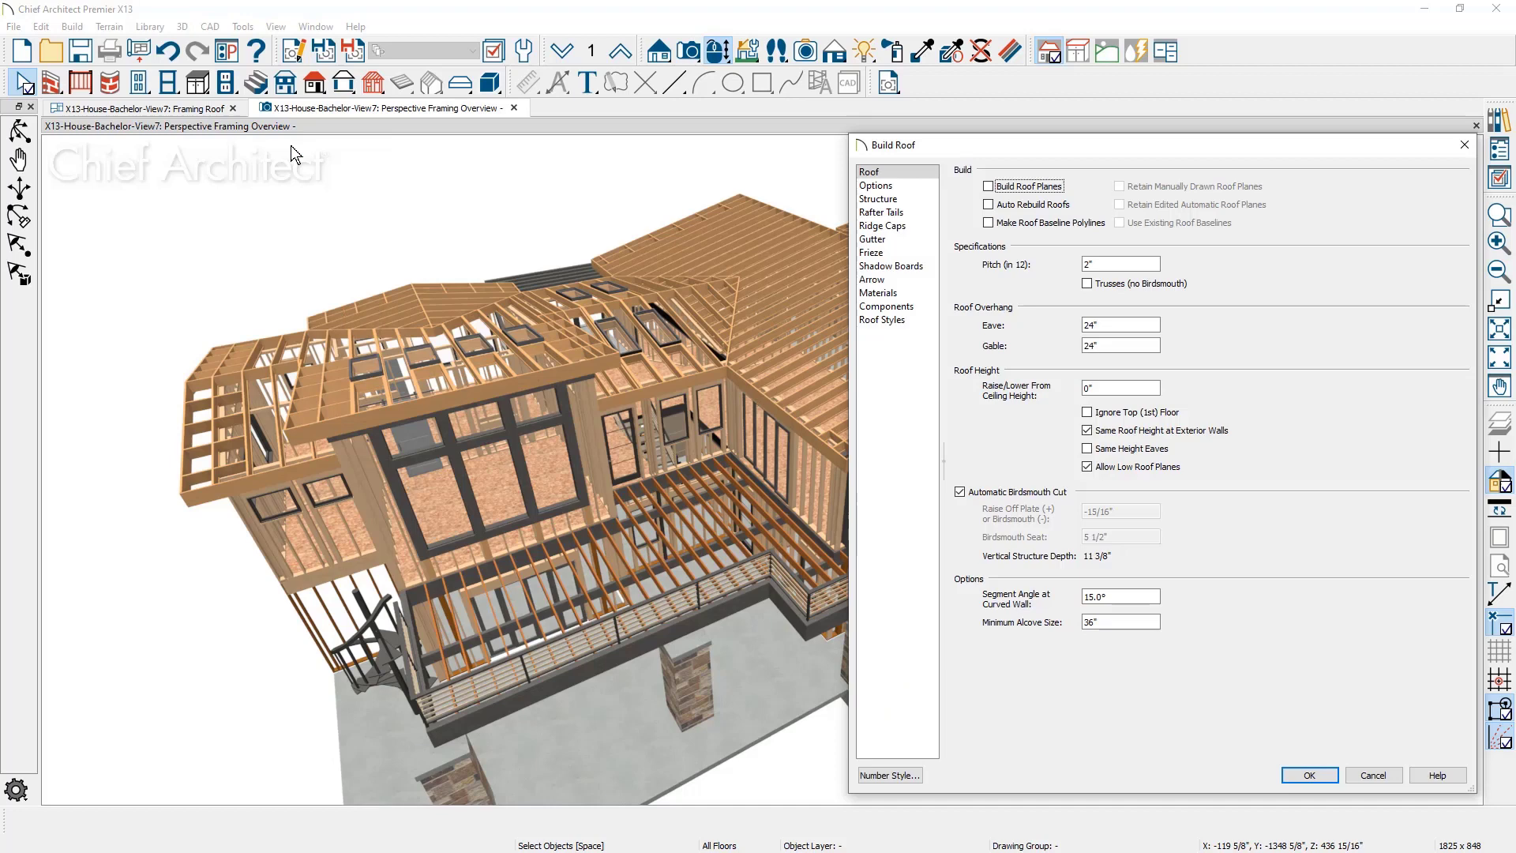
pyautogui.moveTo(1024, 285)
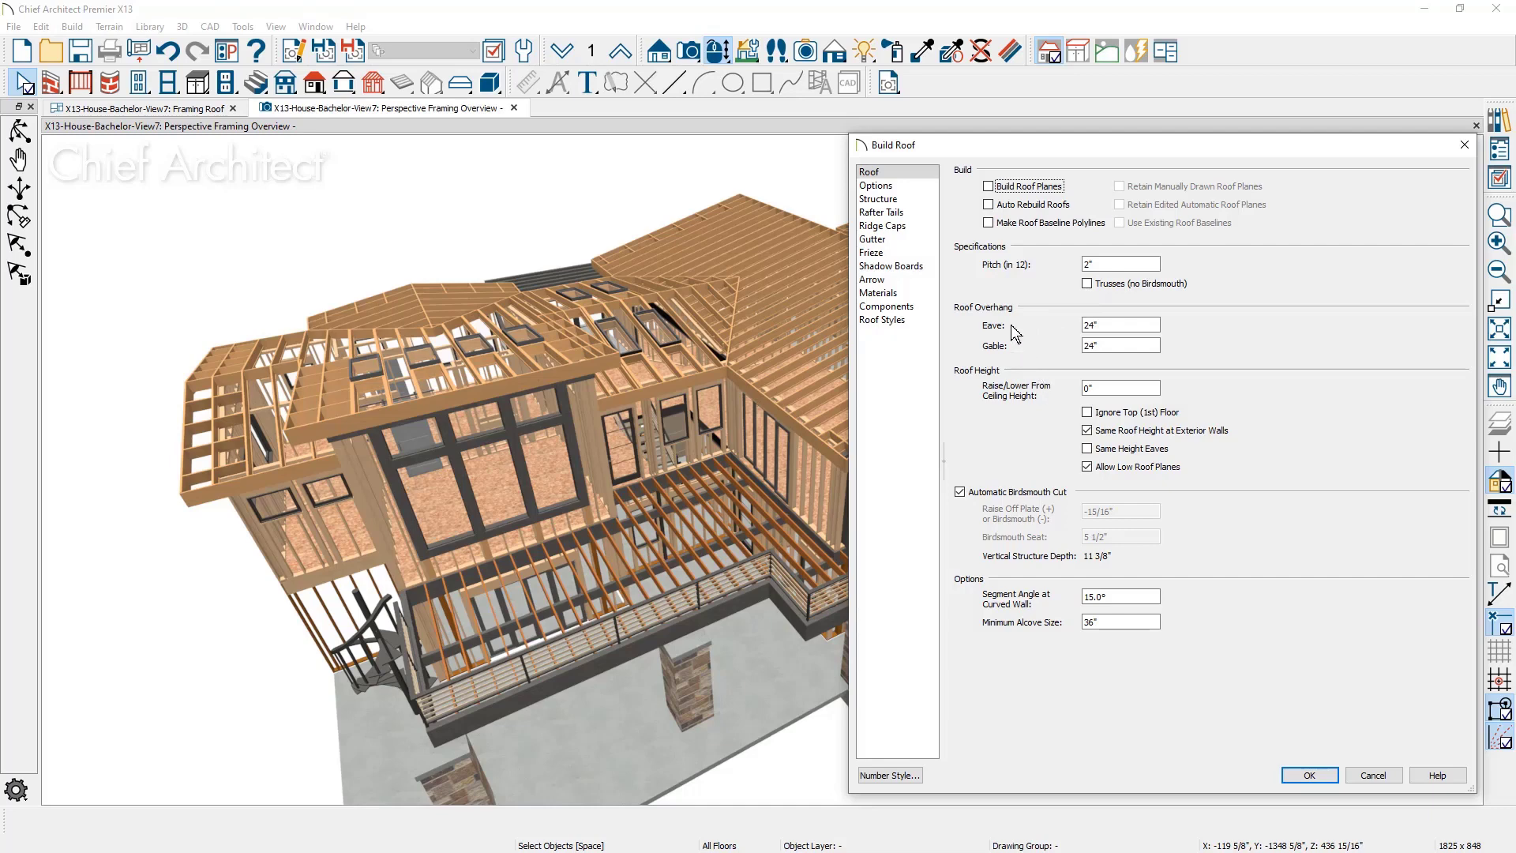
# Review the eave Options page, then show the Structure page with framing and layer settings
pyautogui.click(875, 186)
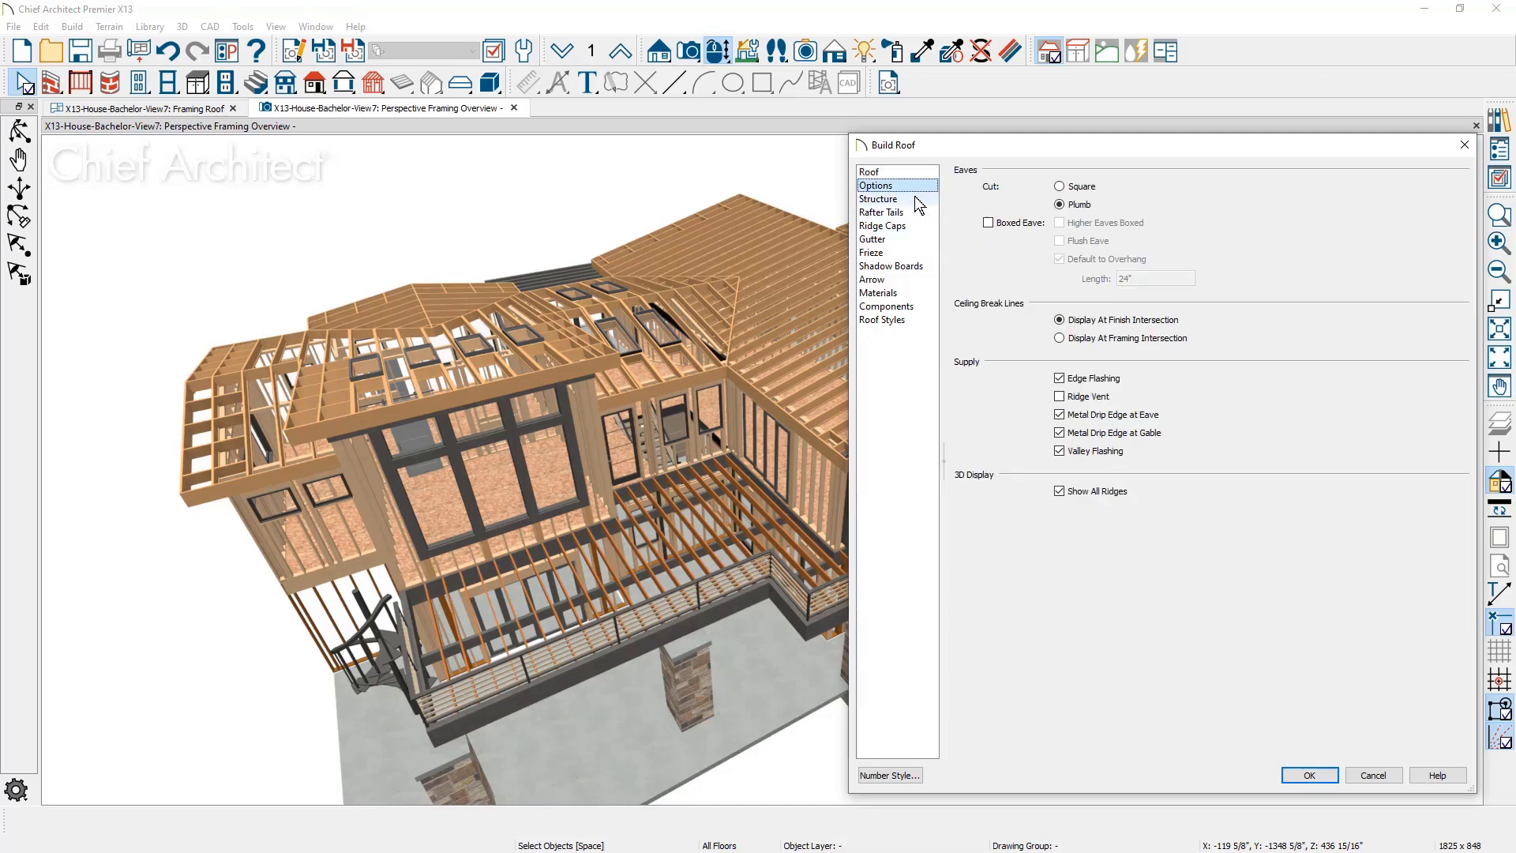
pyautogui.click(878, 198)
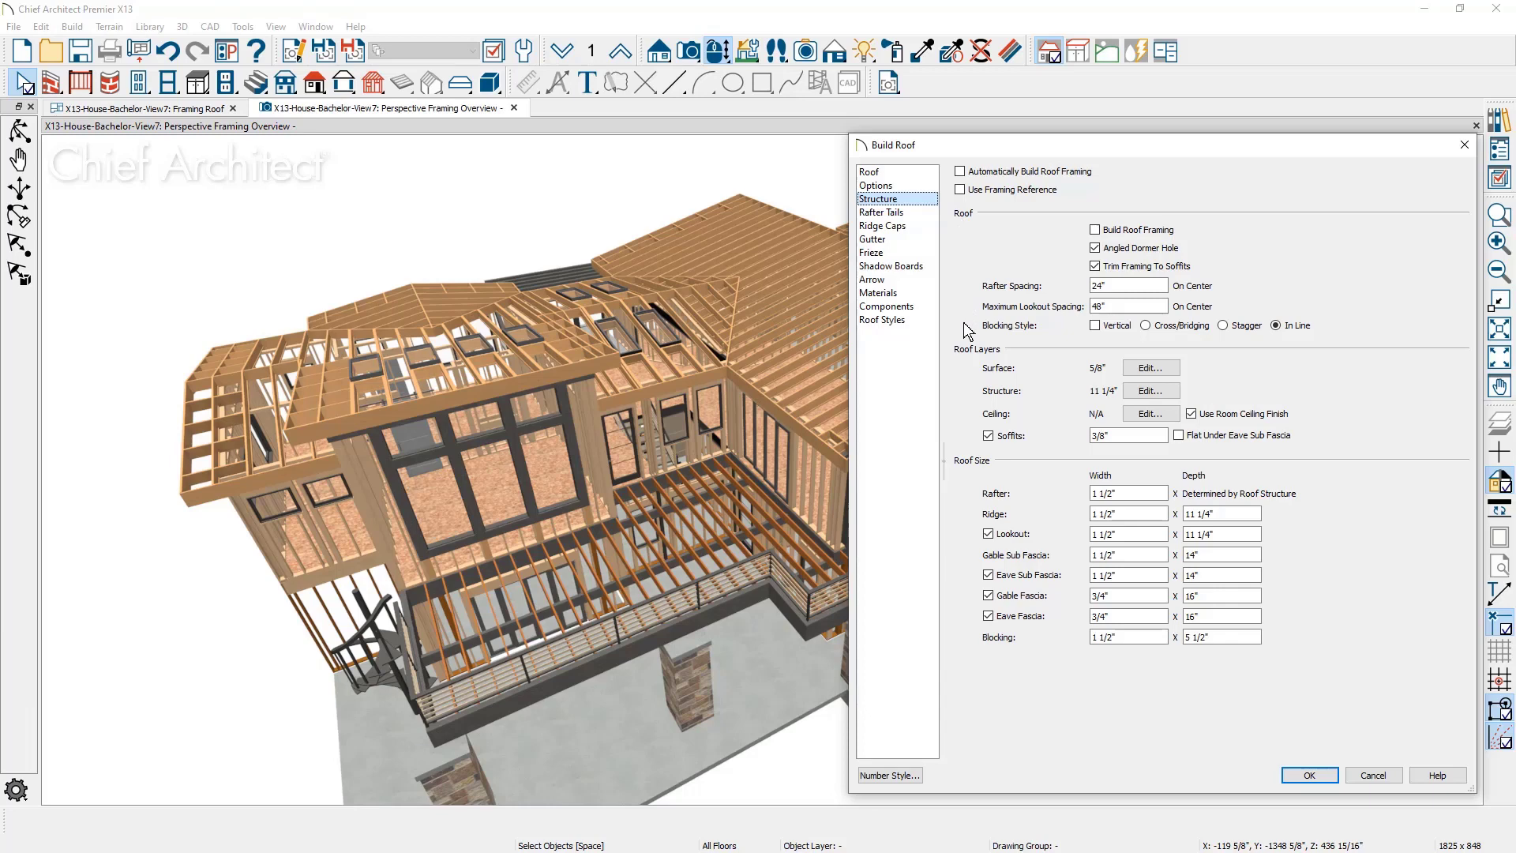
pyautogui.moveTo(968, 328)
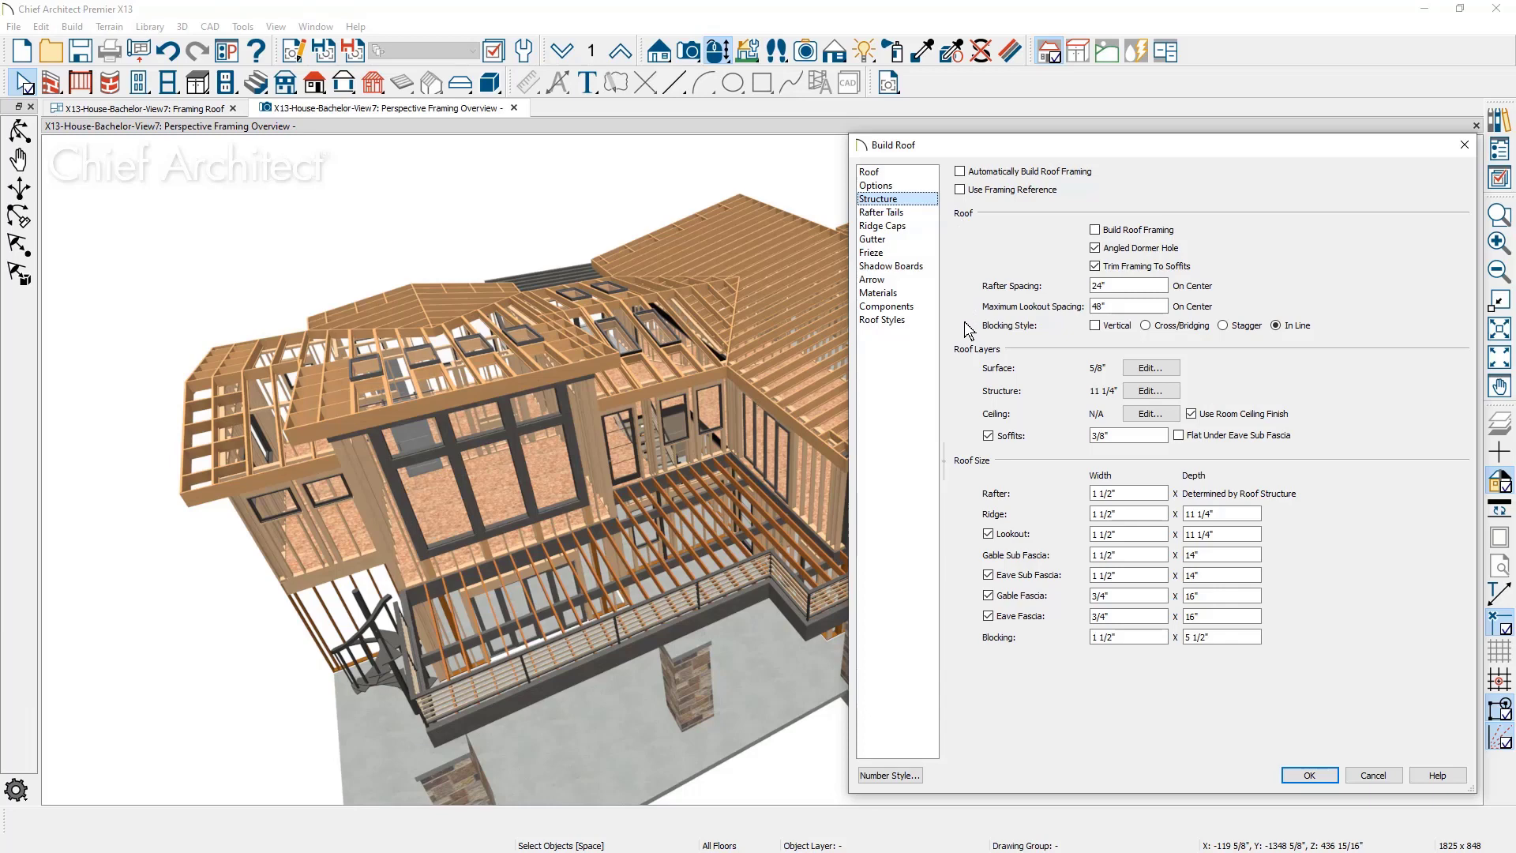
pyautogui.moveTo(1013, 392)
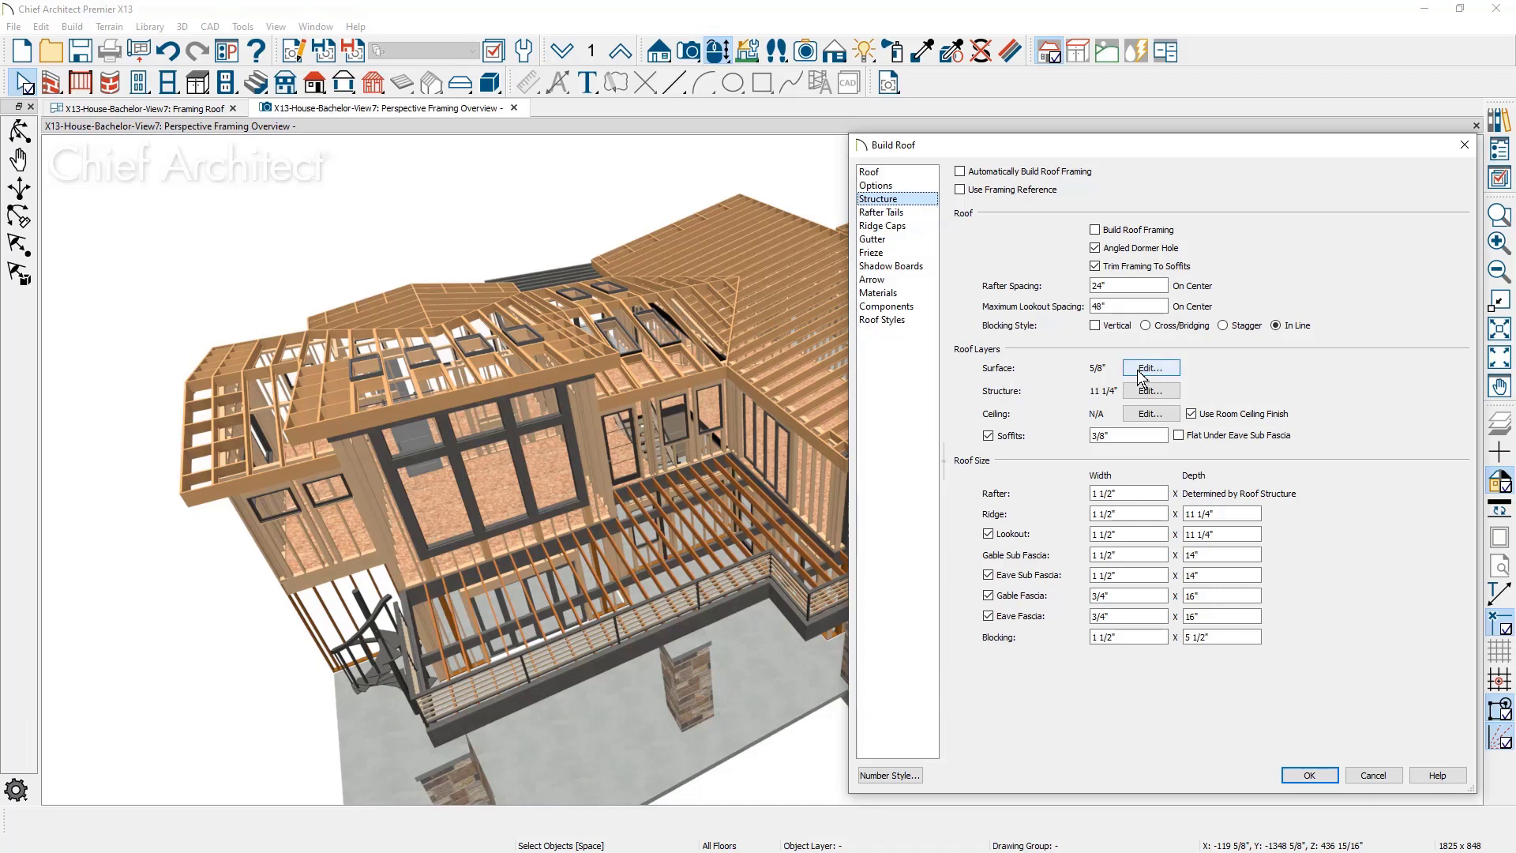
pyautogui.click(1149, 367)
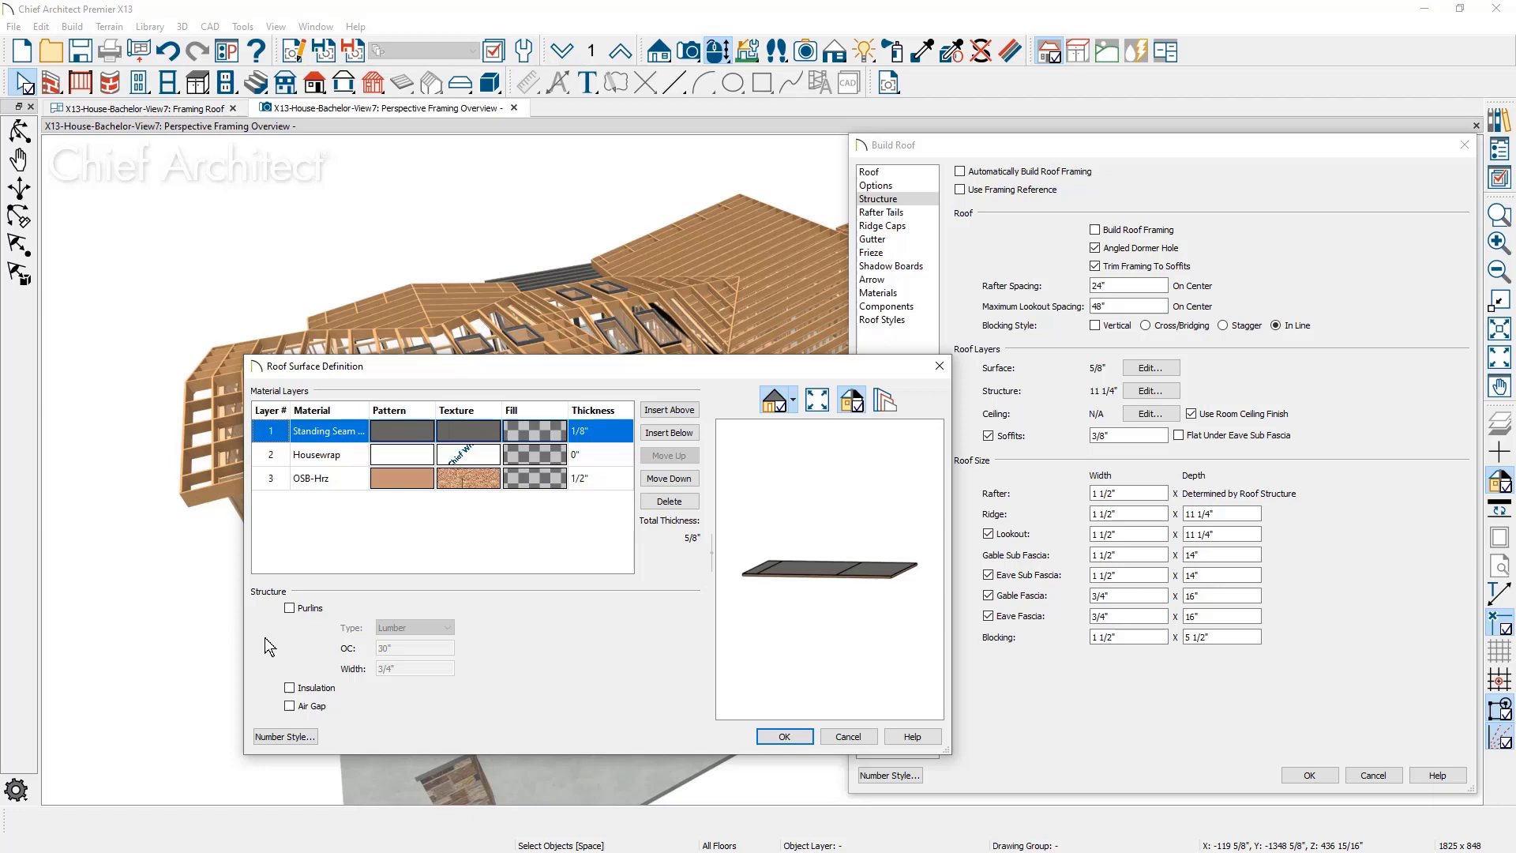
pyautogui.click(783, 736)
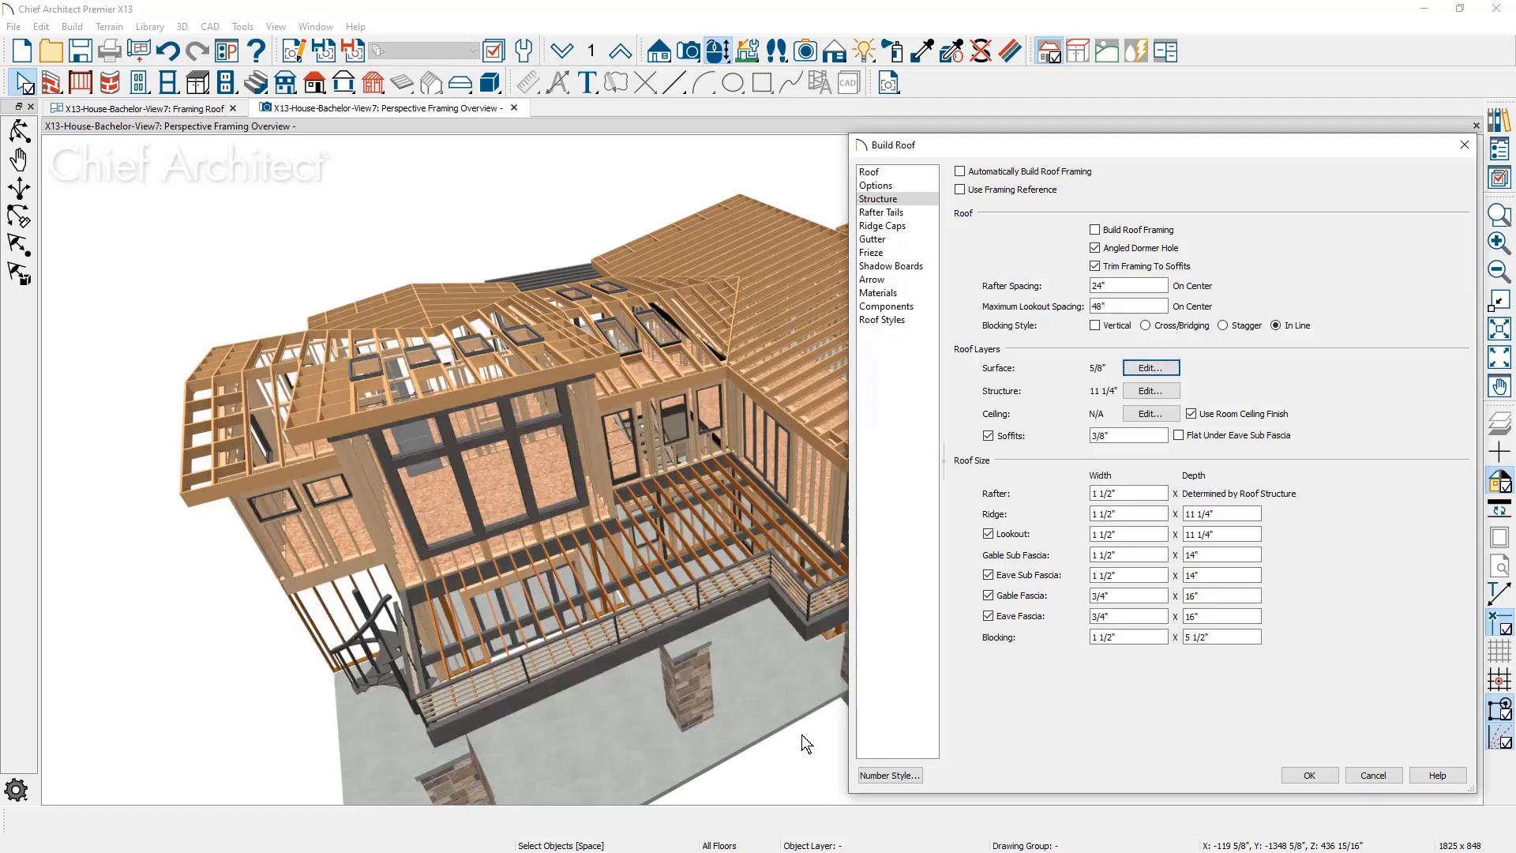
pyautogui.click(1148, 391)
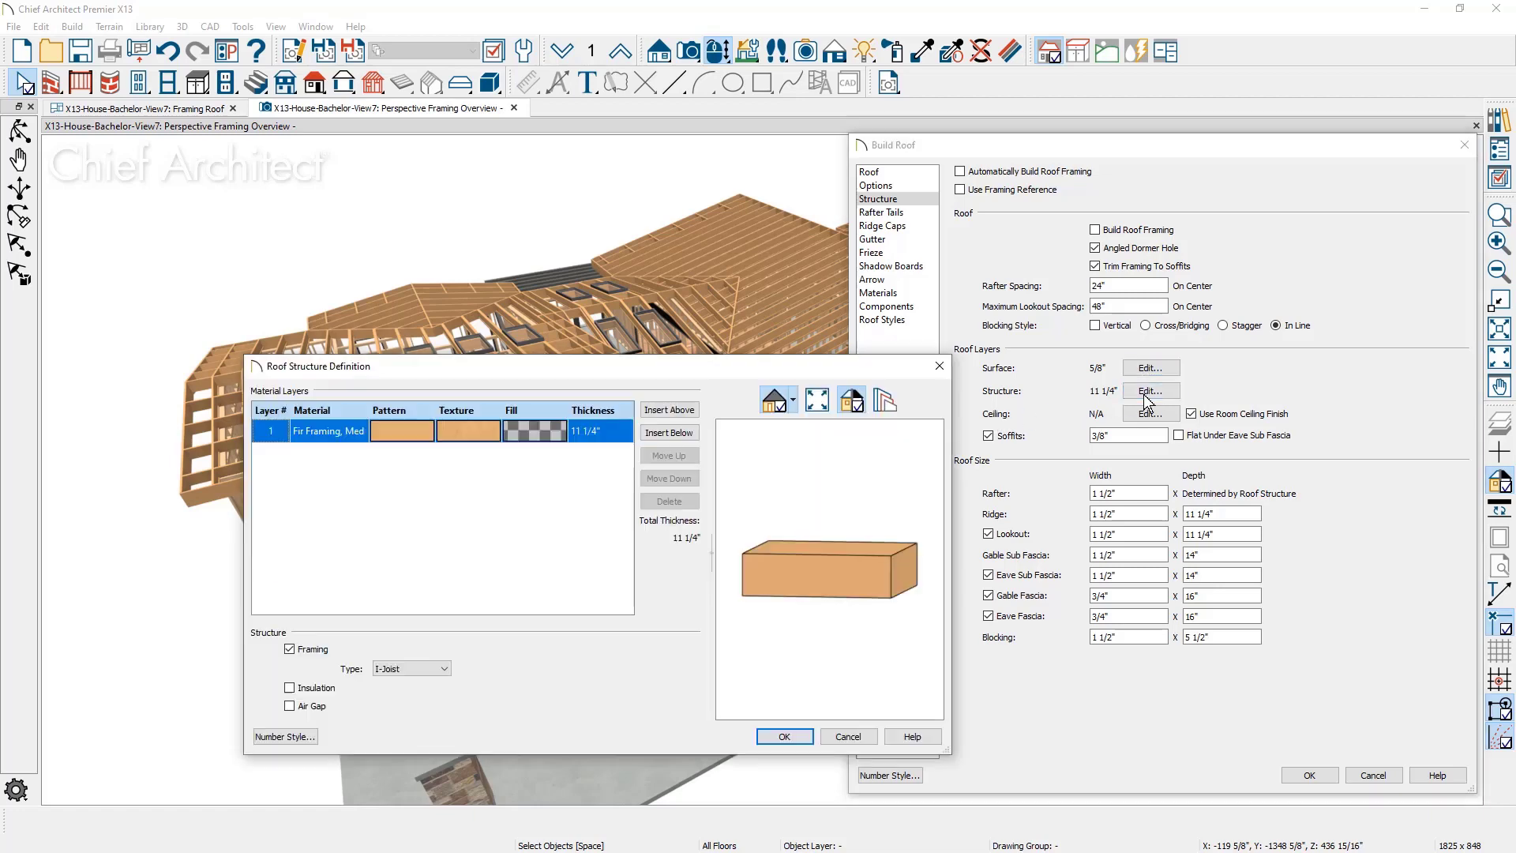
pyautogui.moveTo(539, 528)
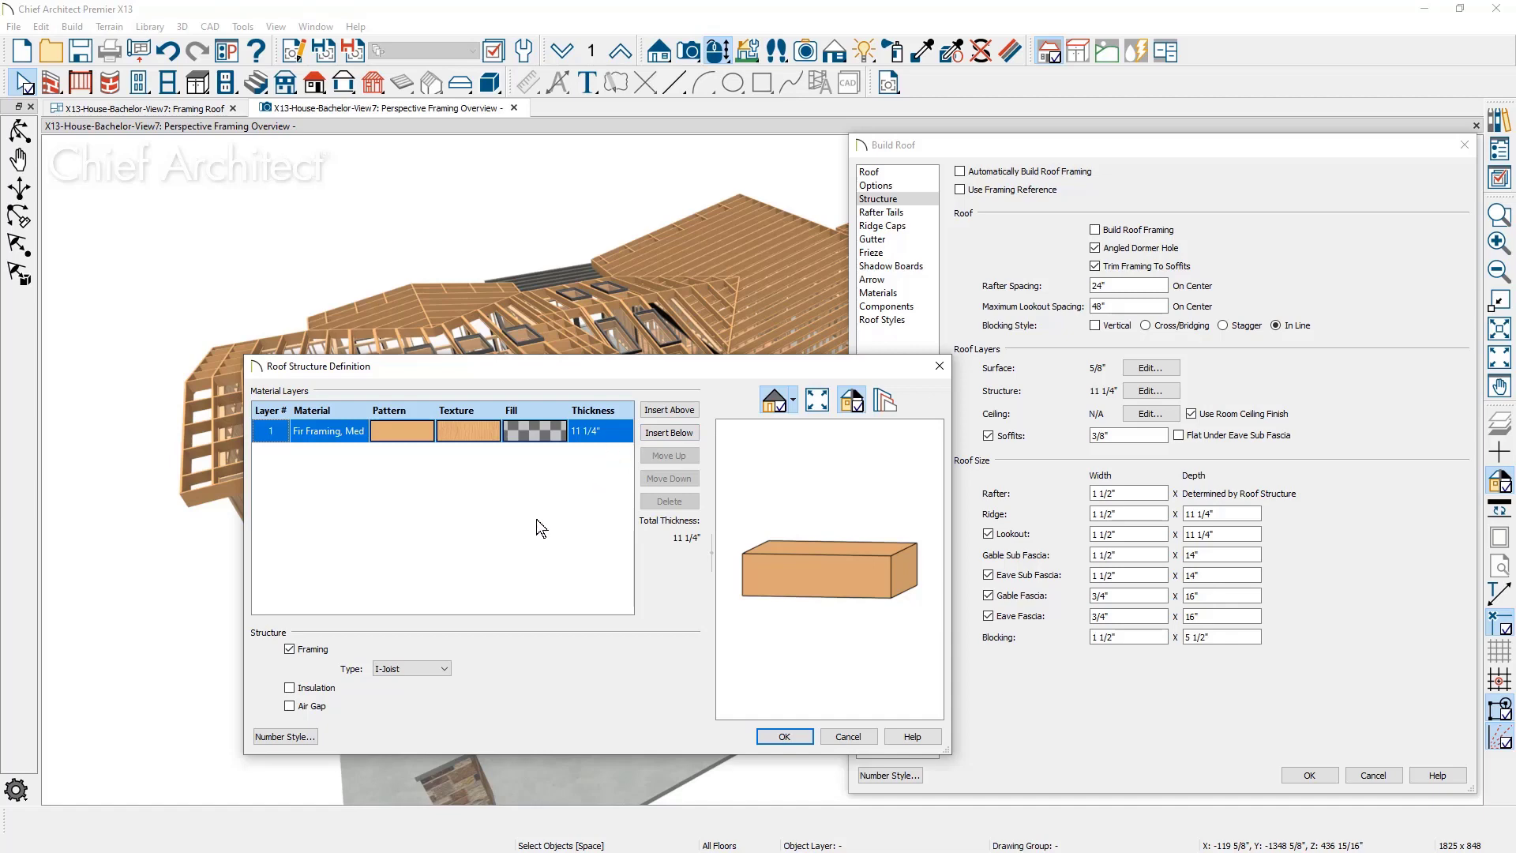
pyautogui.click(411, 667)
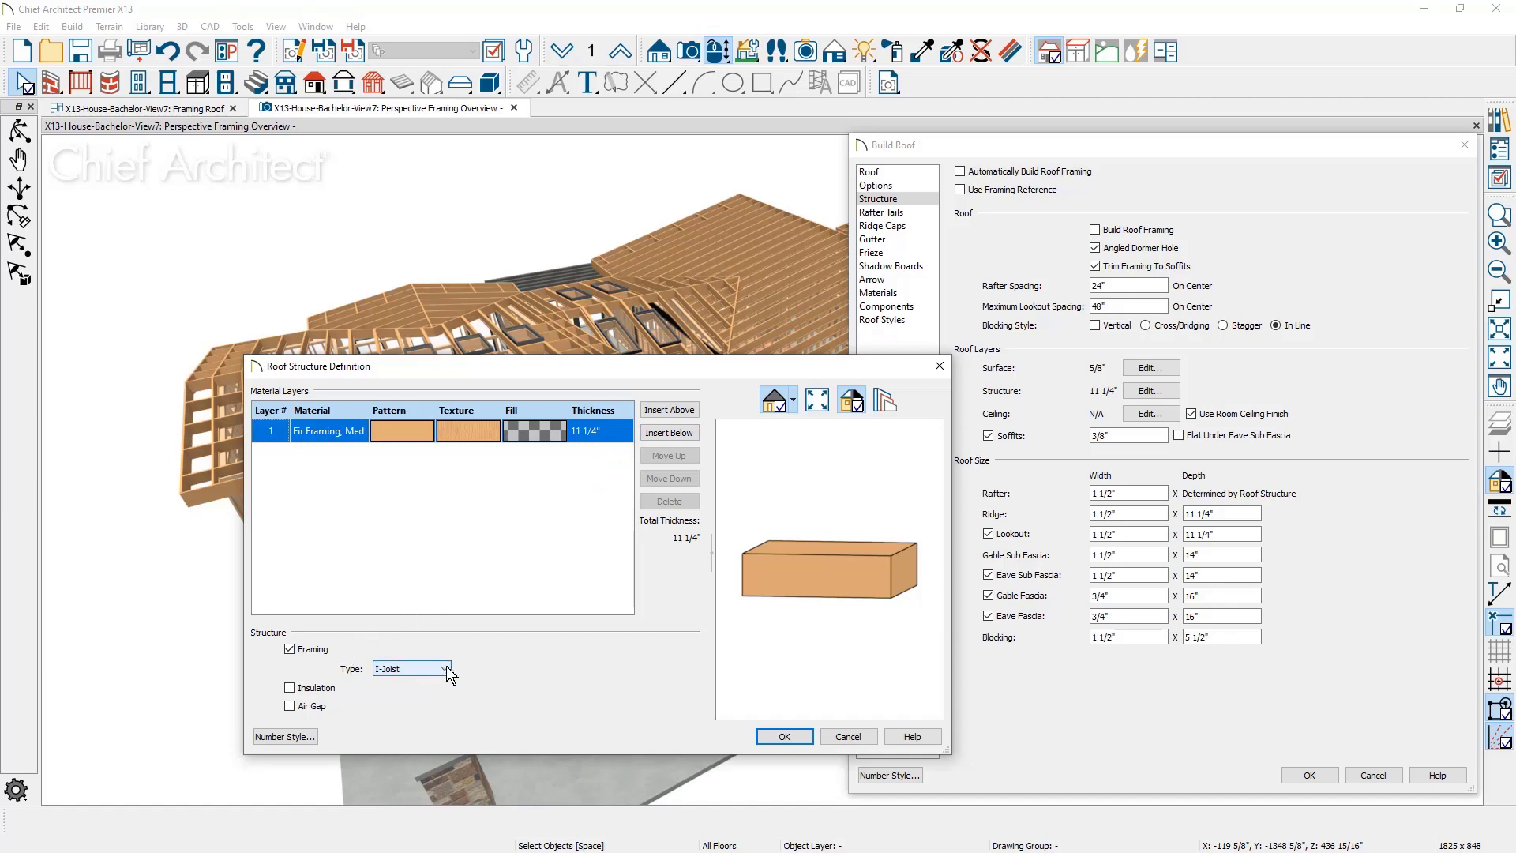
pyautogui.click(445, 668)
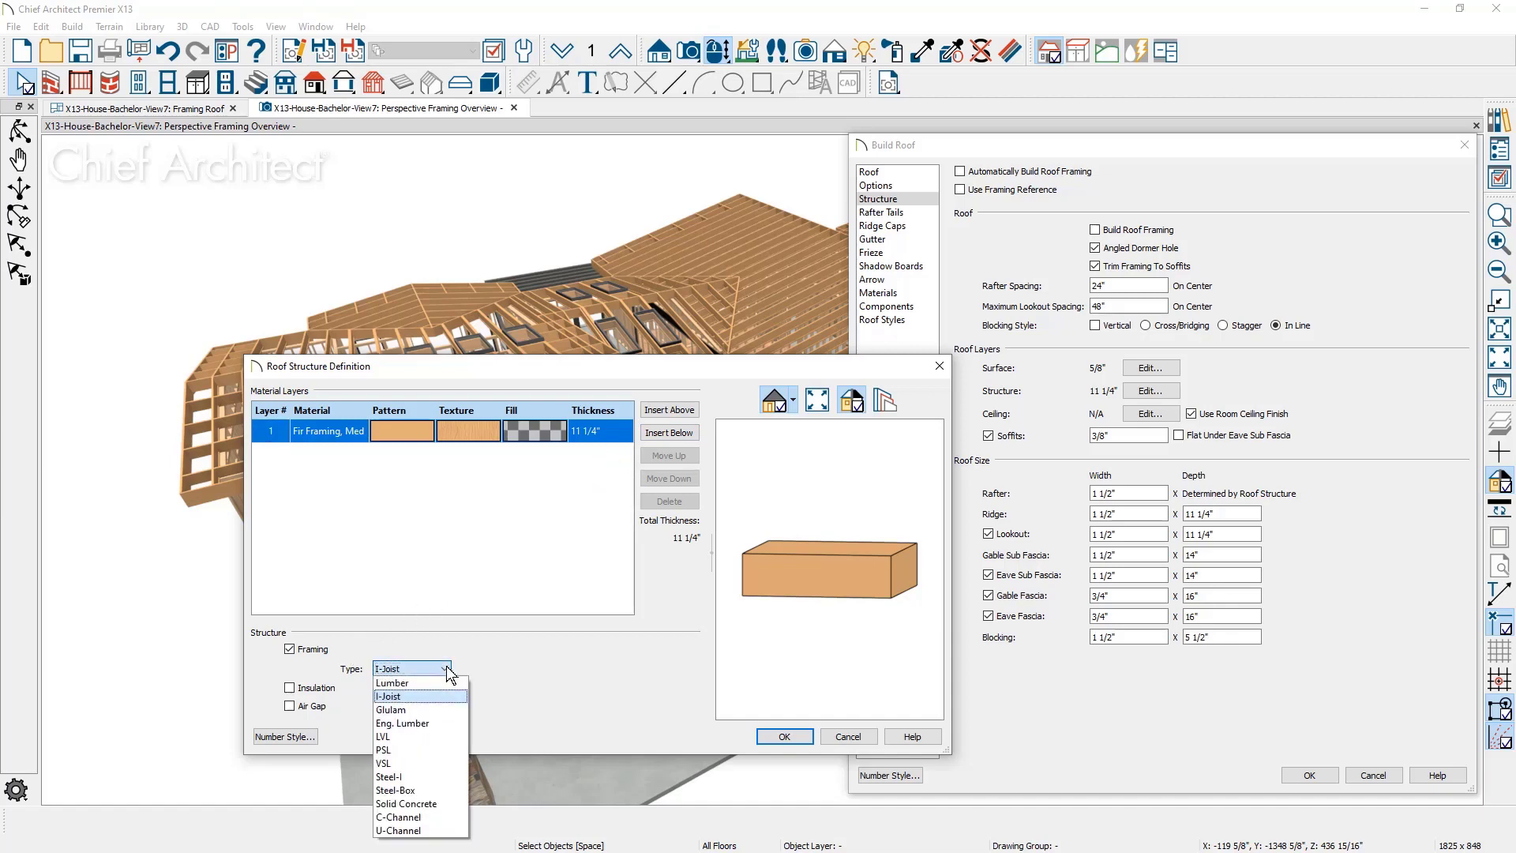
pyautogui.click(392, 696)
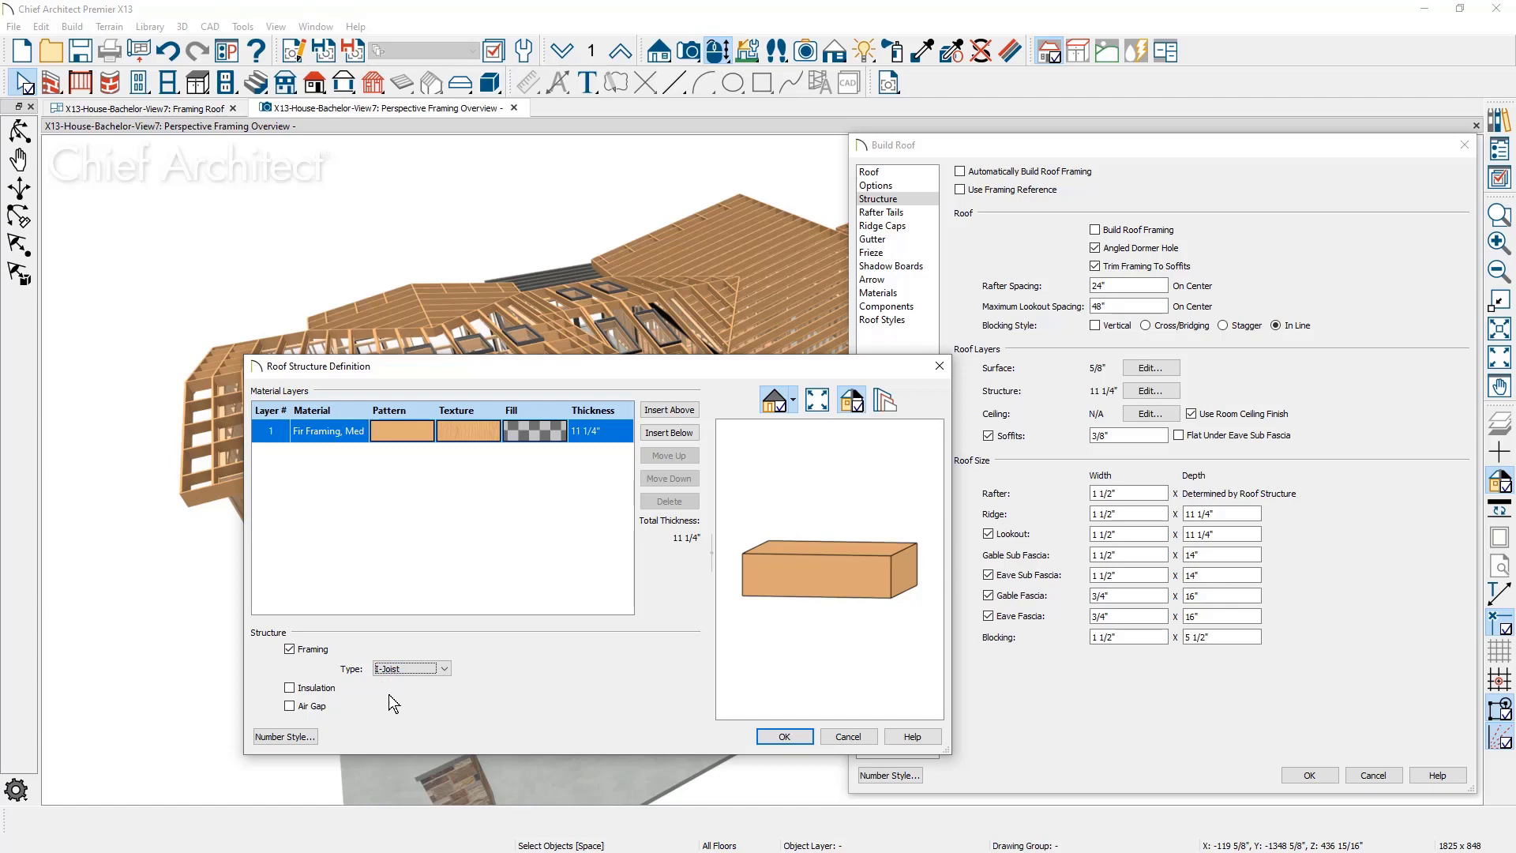
pyautogui.click(783, 736)
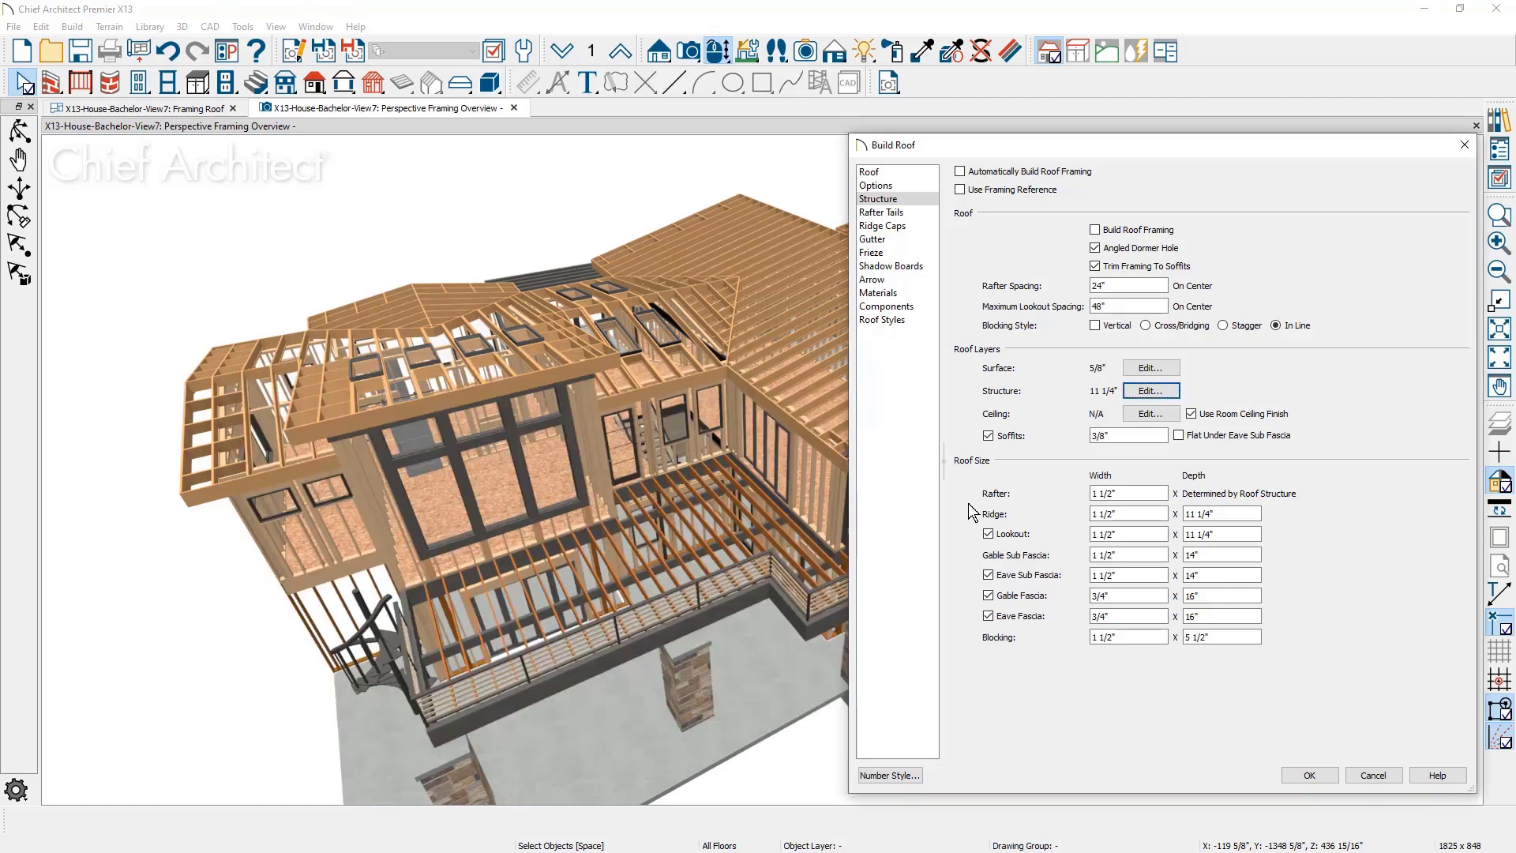
pyautogui.moveTo(976, 510)
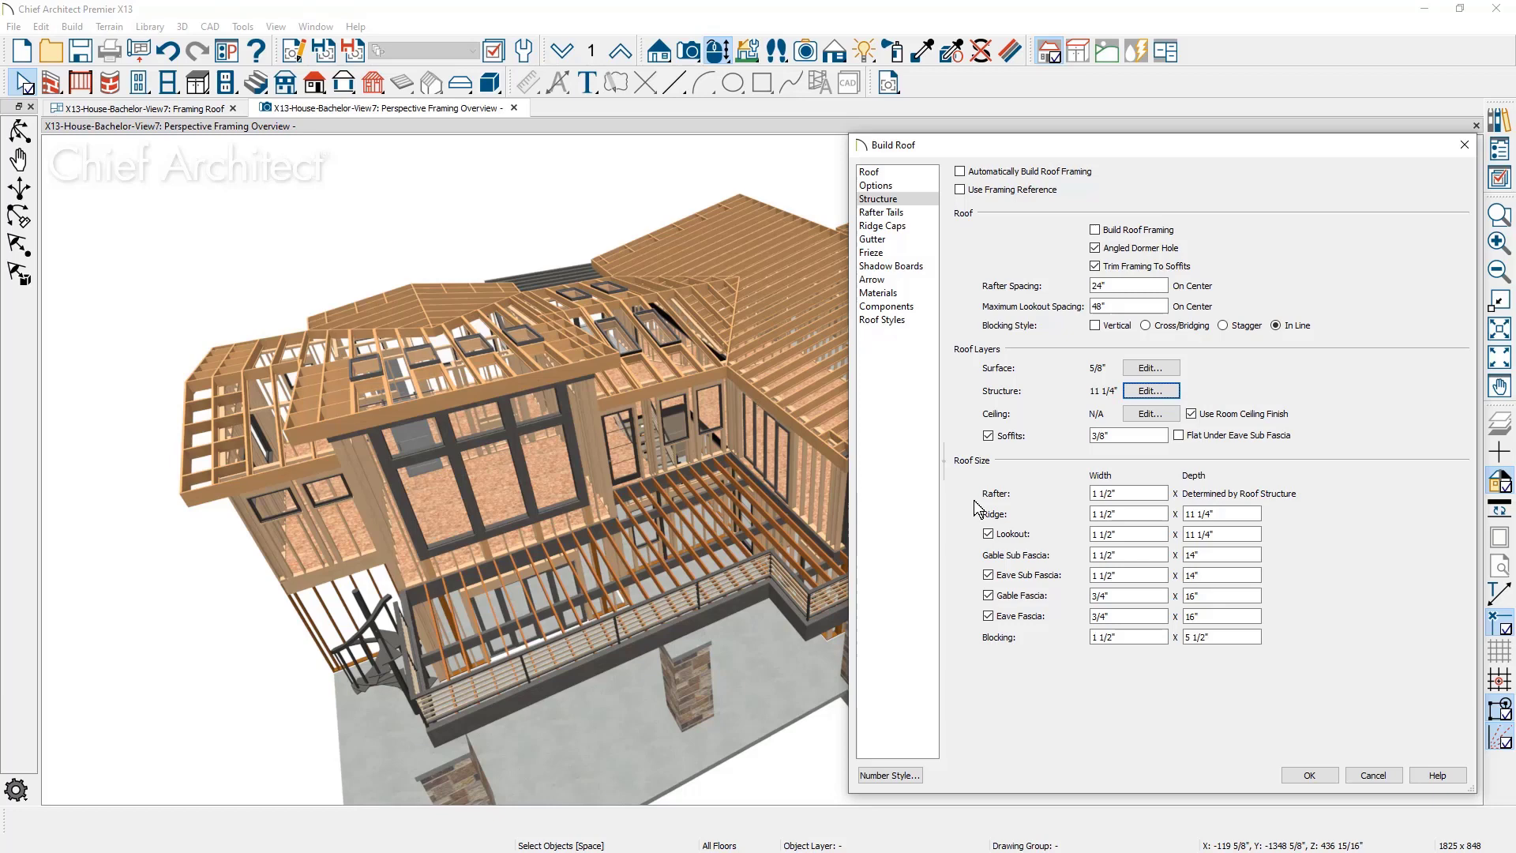
pyautogui.moveTo(1009, 513)
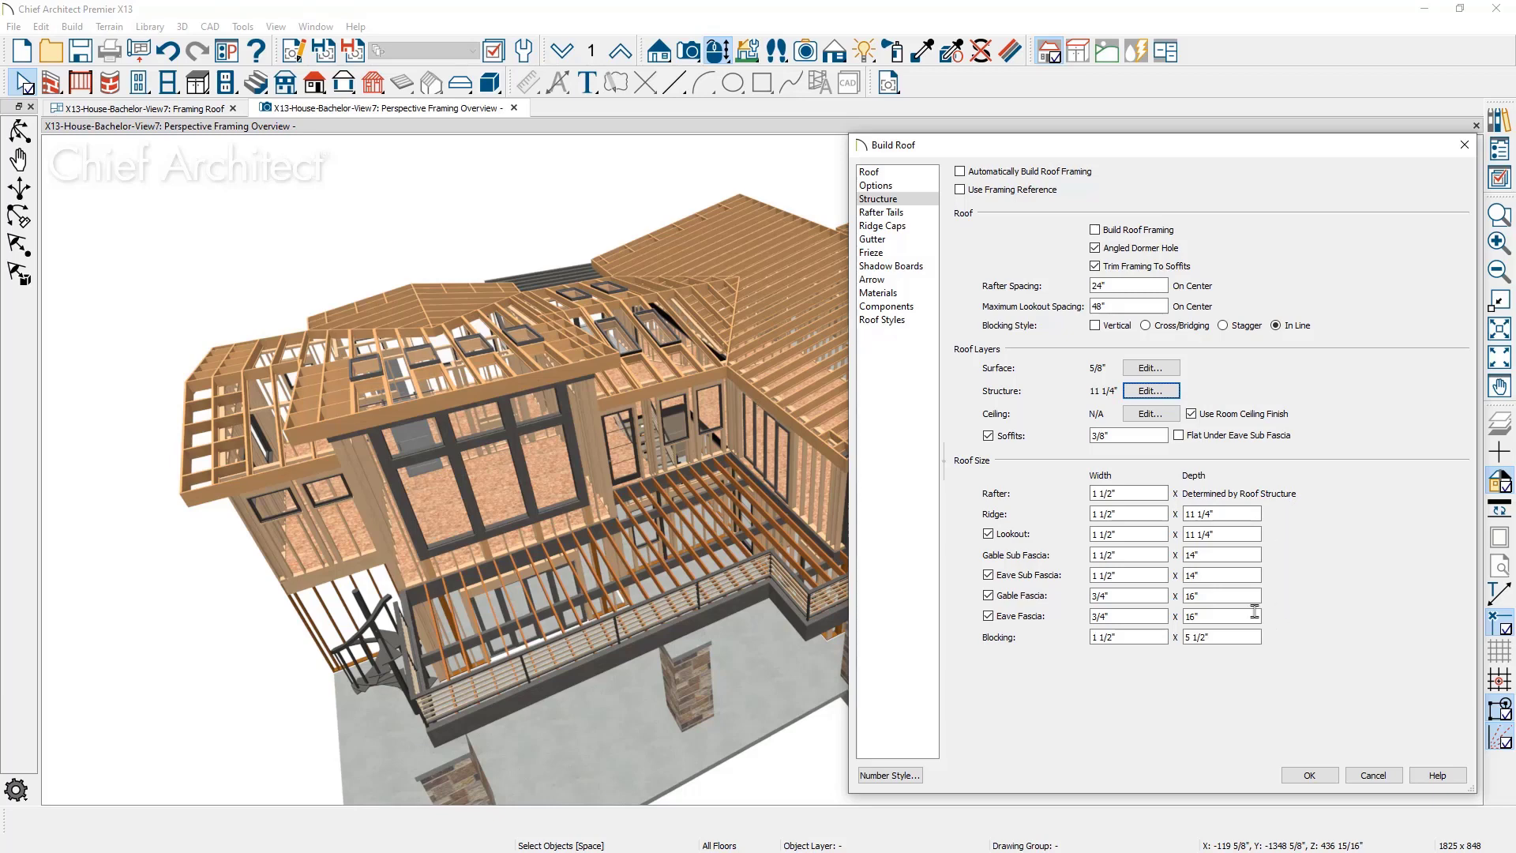
pyautogui.moveTo(956, 189)
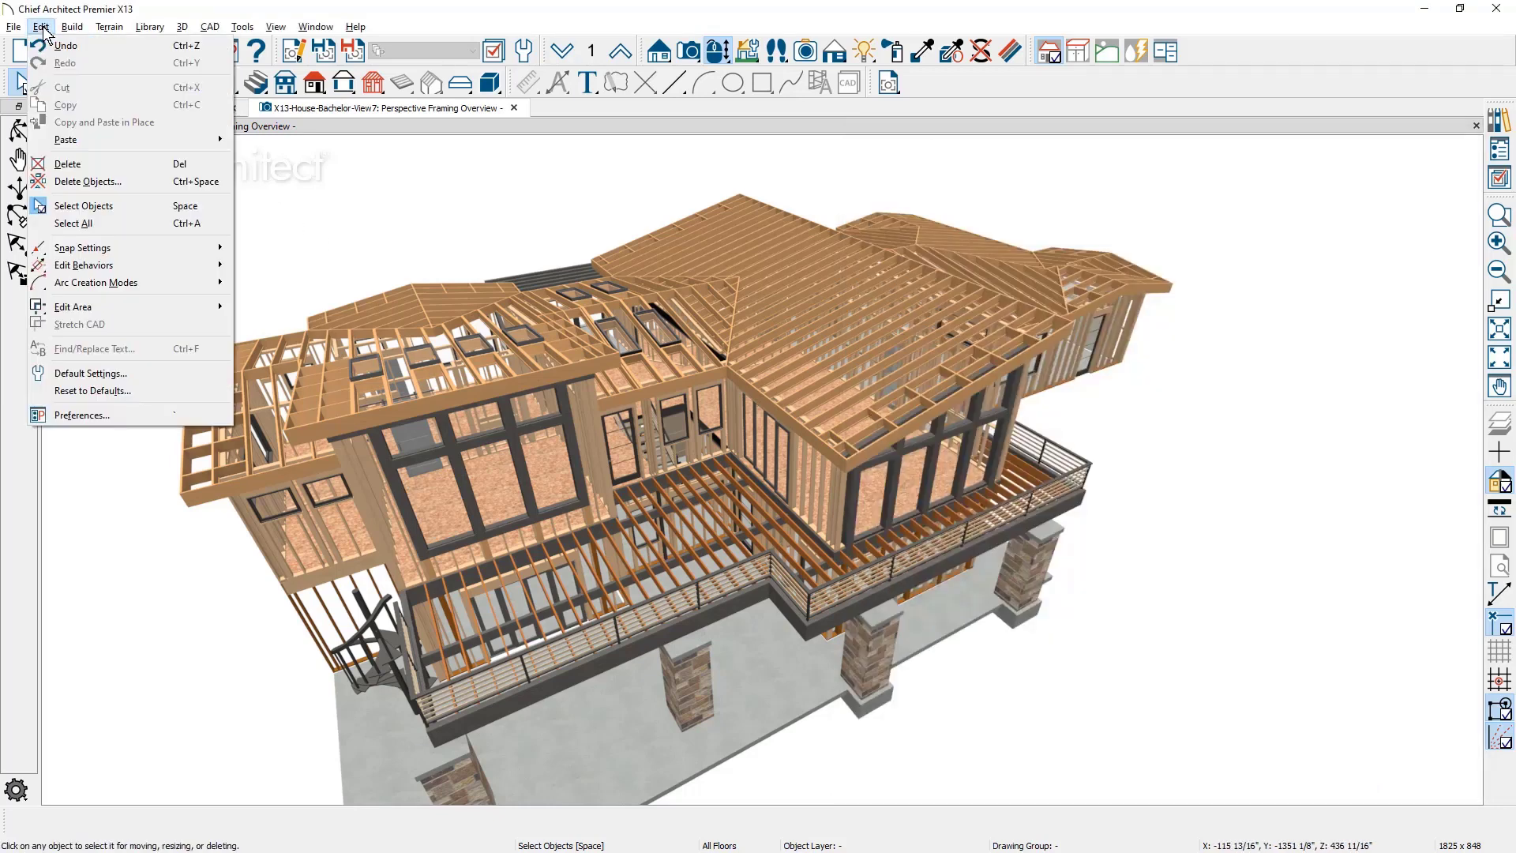
# Delete Roof Framing objects on All Floors via Delete Objects
pyautogui.click(88, 181)
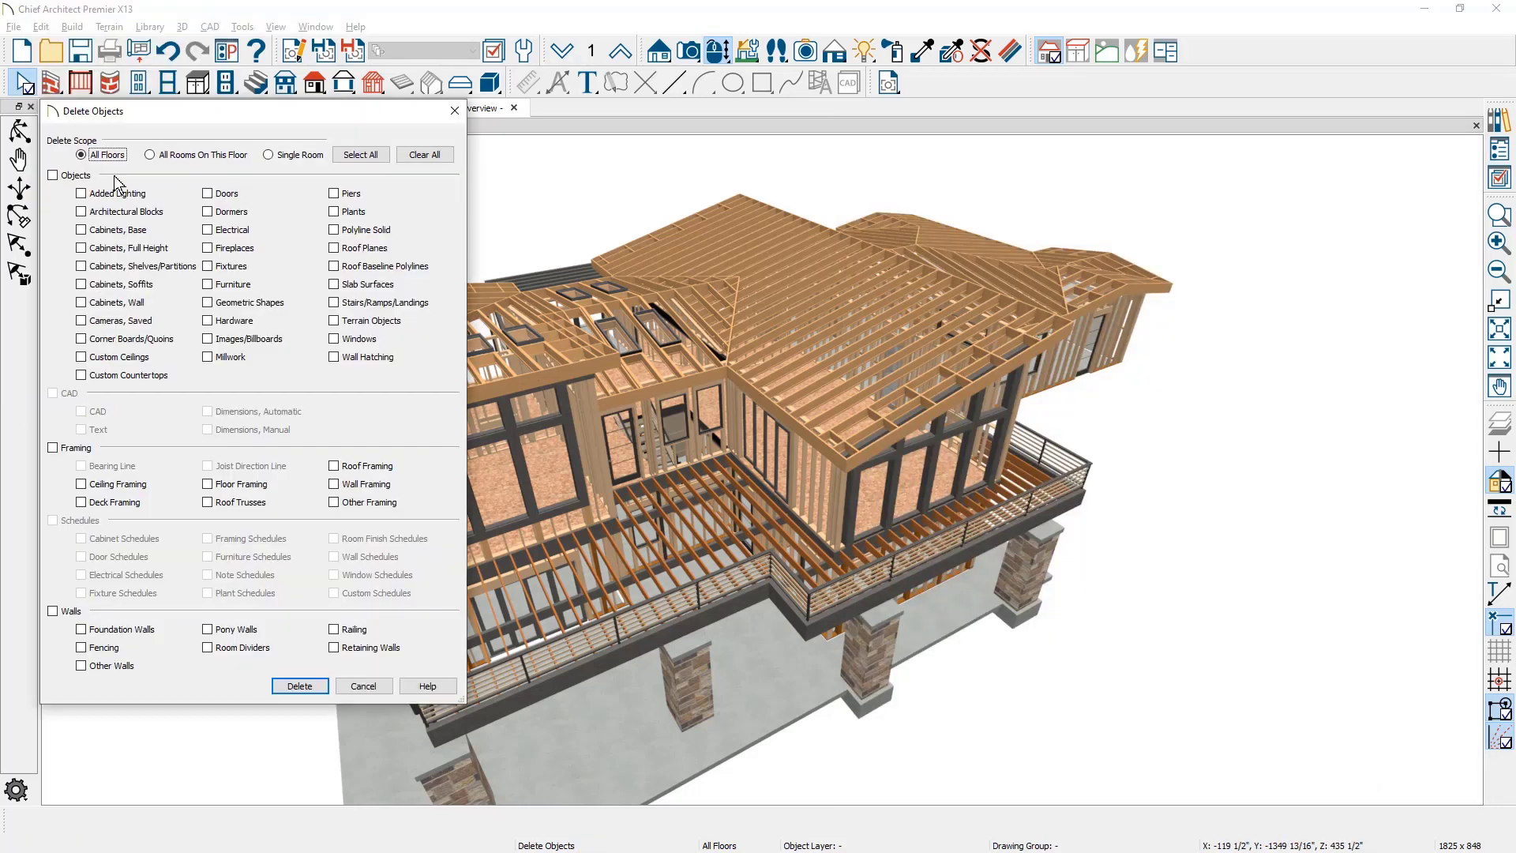
pyautogui.click(333, 465)
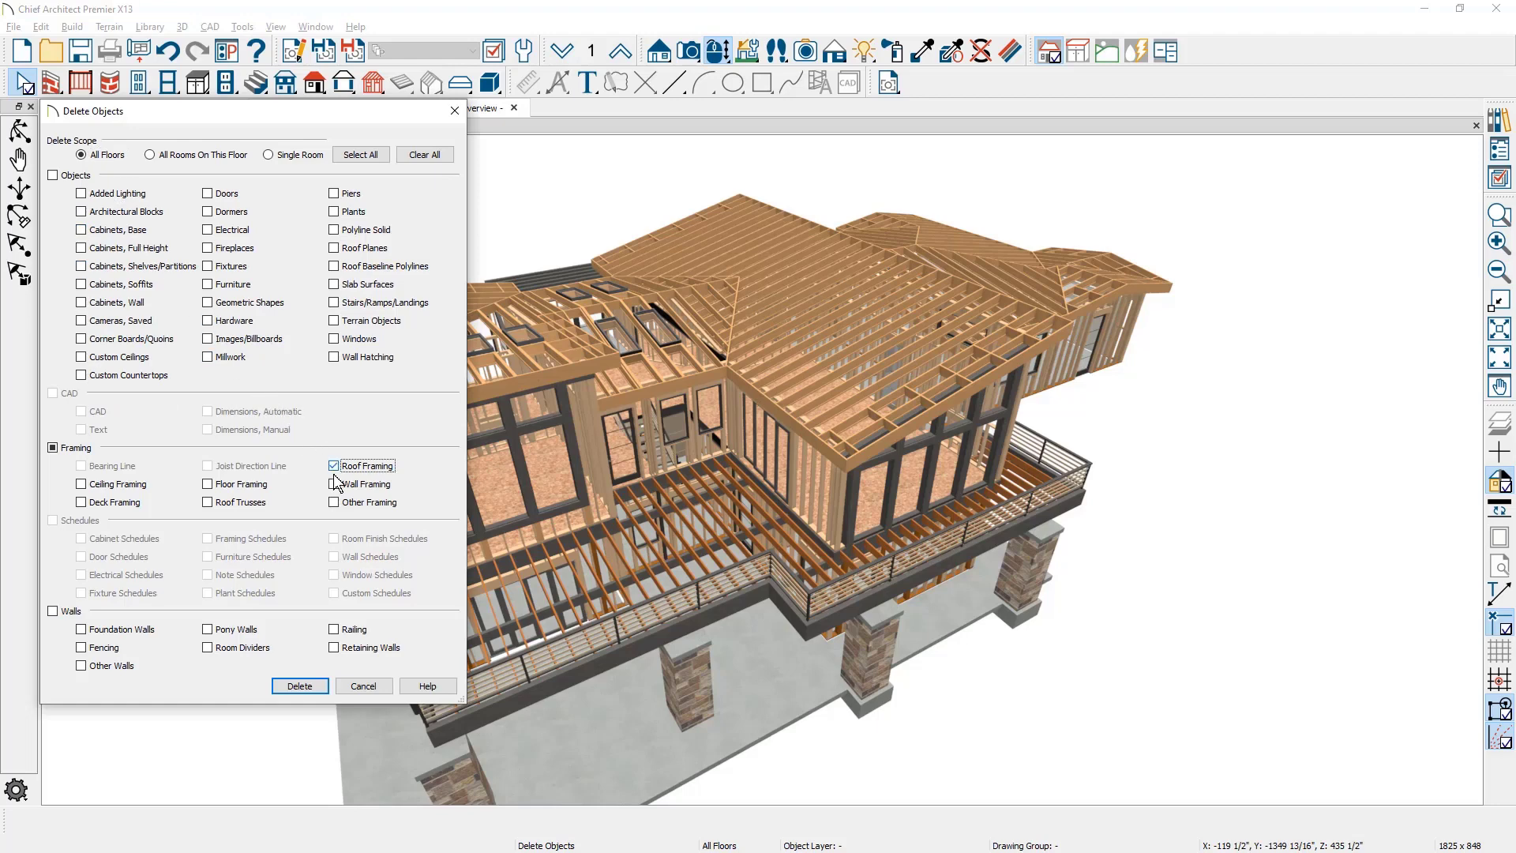
pyautogui.click(300, 685)
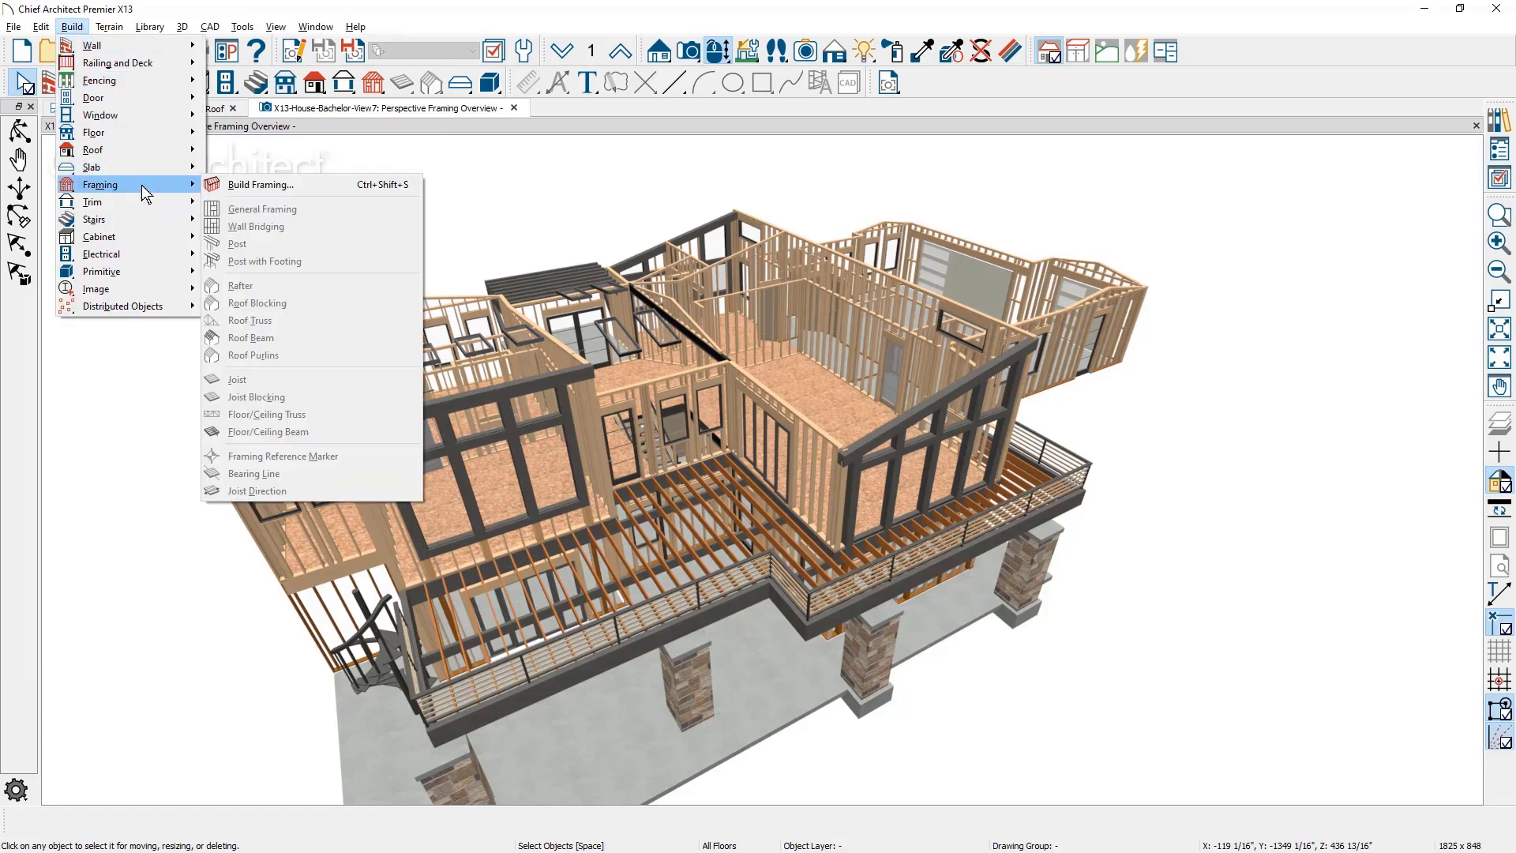
# Rebuild framing with Build Roof Framing enabled, then orbit to view the new rafters
pyautogui.click(261, 184)
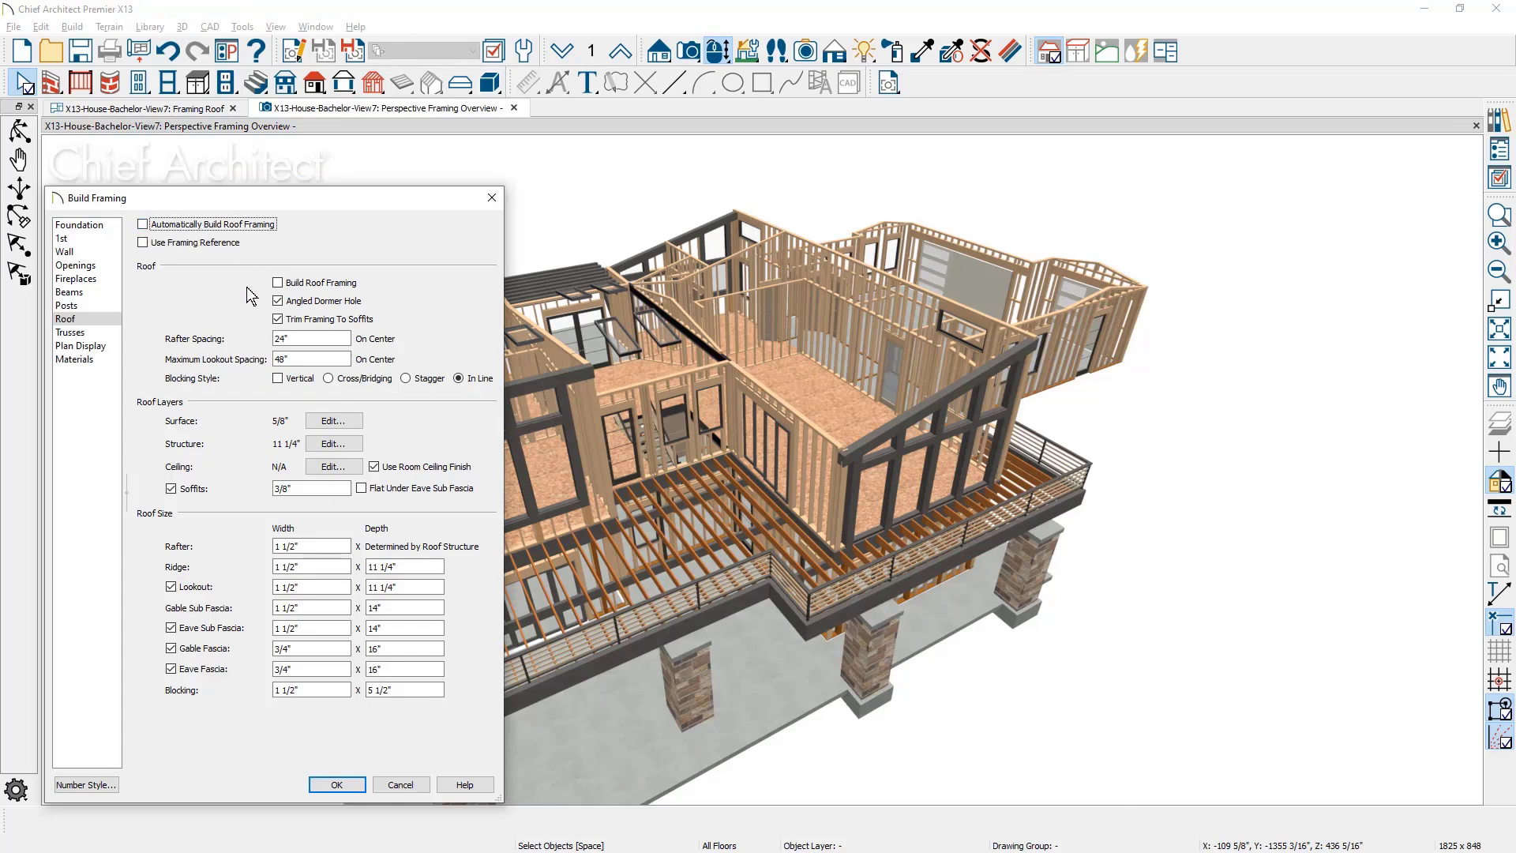
pyautogui.click(277, 283)
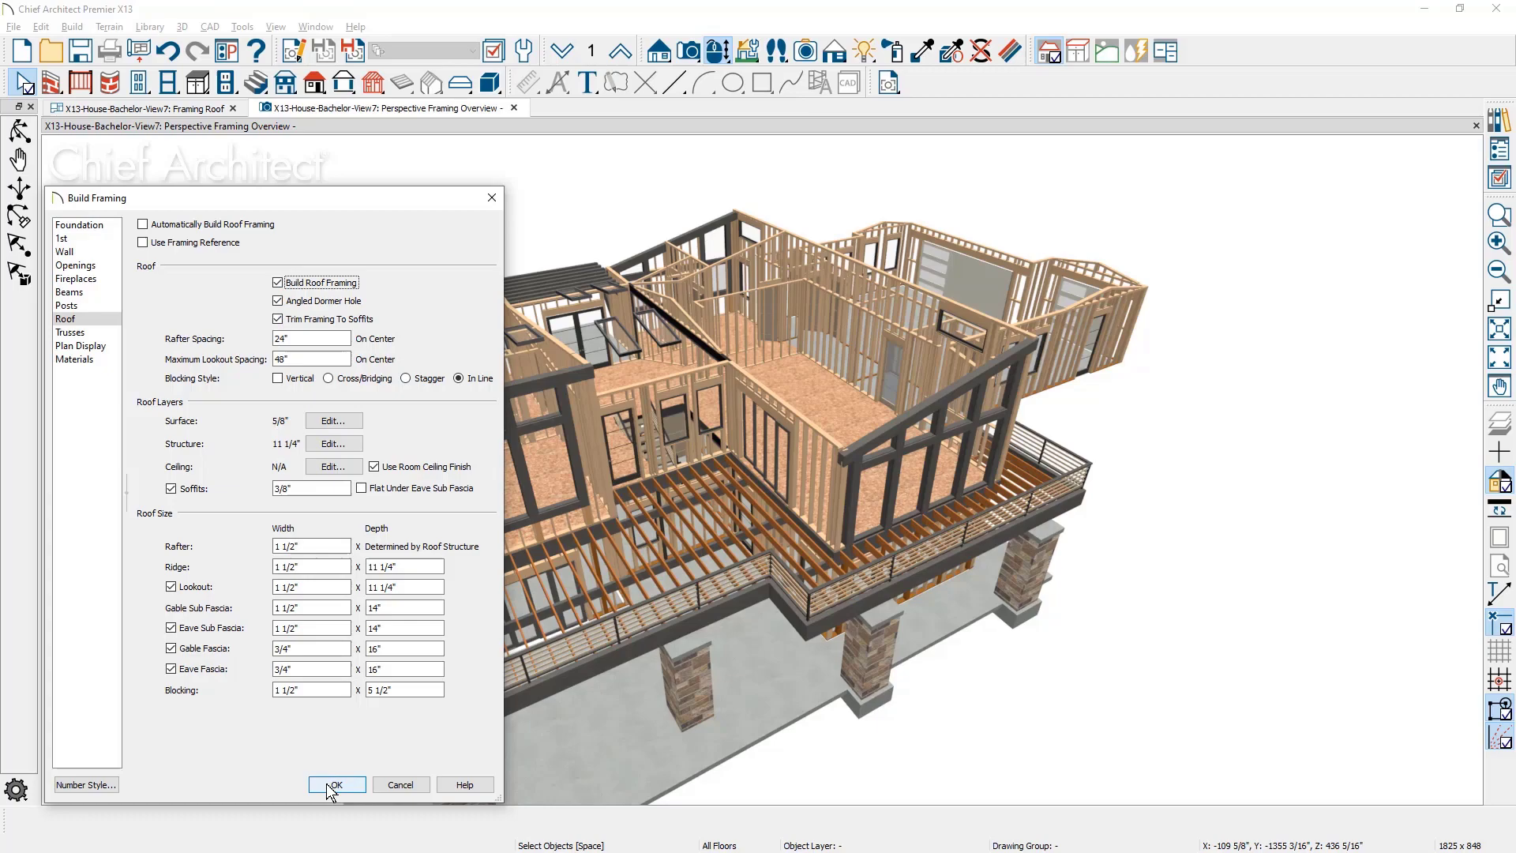
pyautogui.click(335, 784)
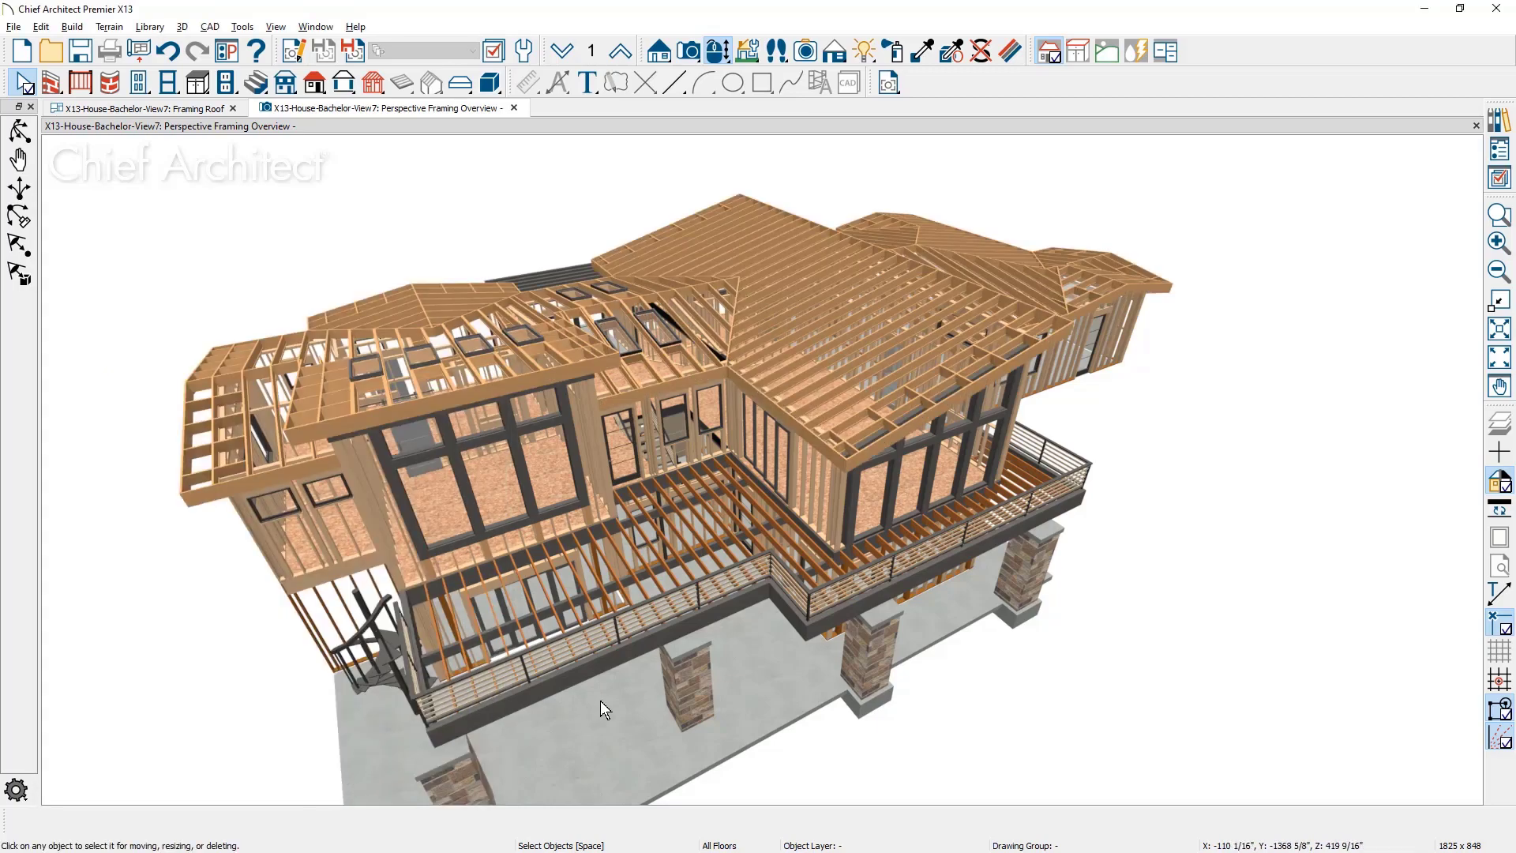
pyautogui.moveTo(599, 706); pyautogui.dragTo(517, 759)
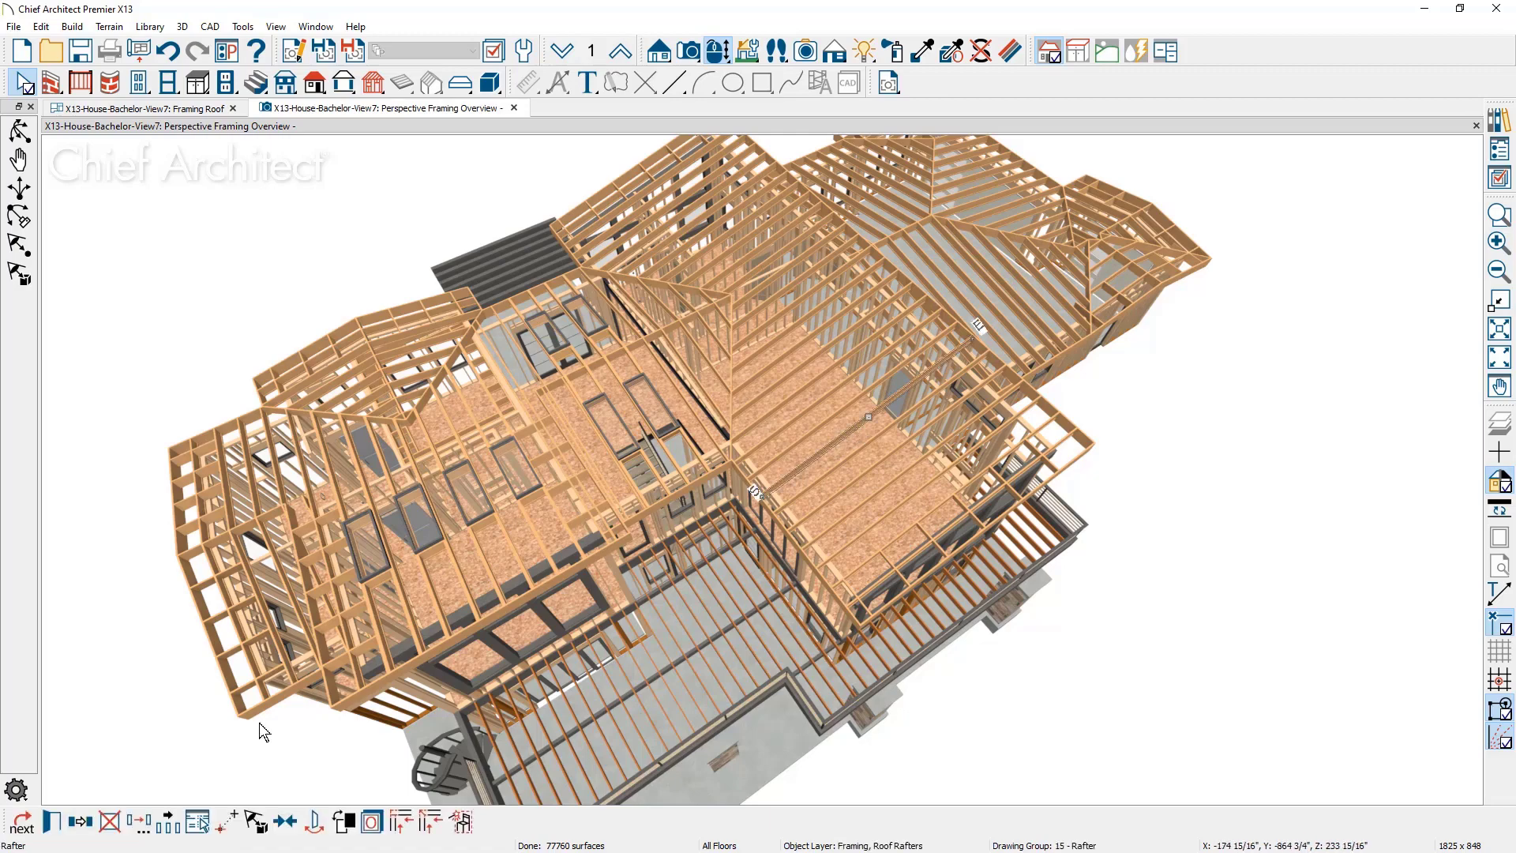
# Show the Framing Roof view of the regenerated rafter layout
pyautogui.click(867, 419)
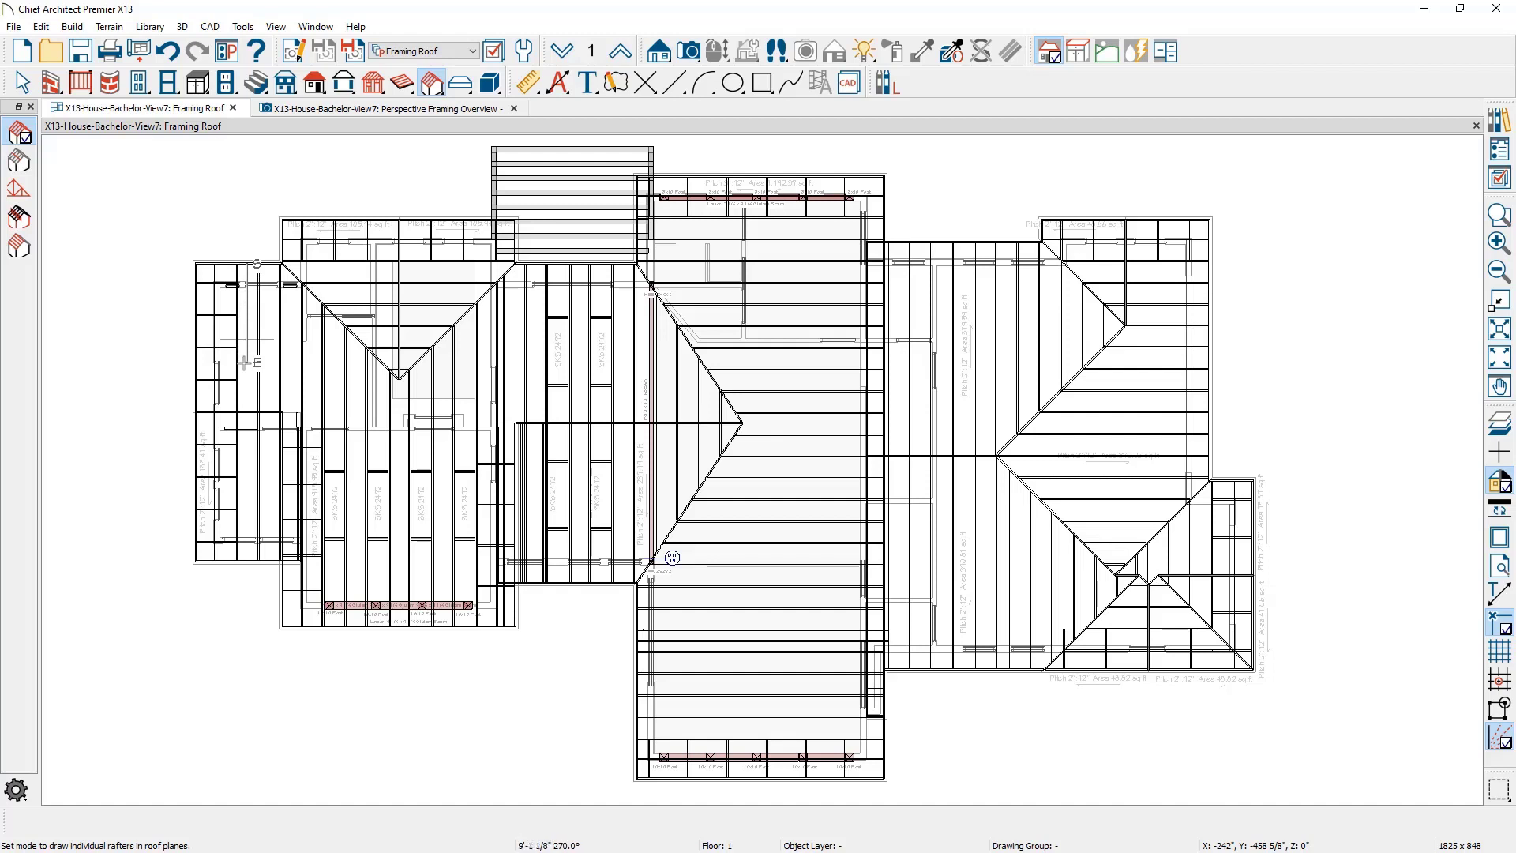
# Open the MasterWing remodel's Perspective Framing Overview view
pyautogui.click(19, 158)
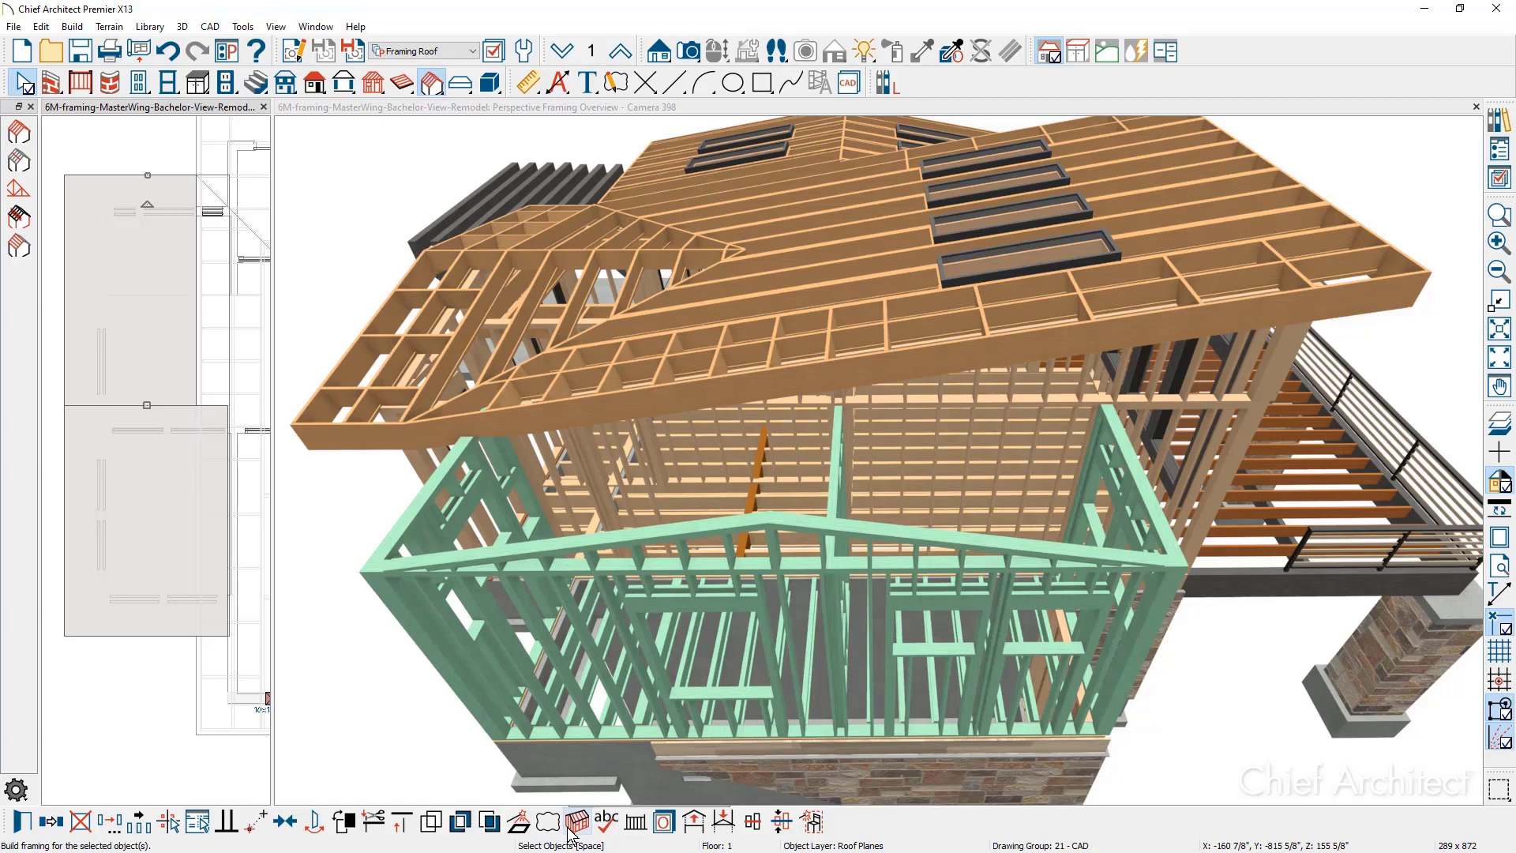
pyautogui.moveTo(577, 824)
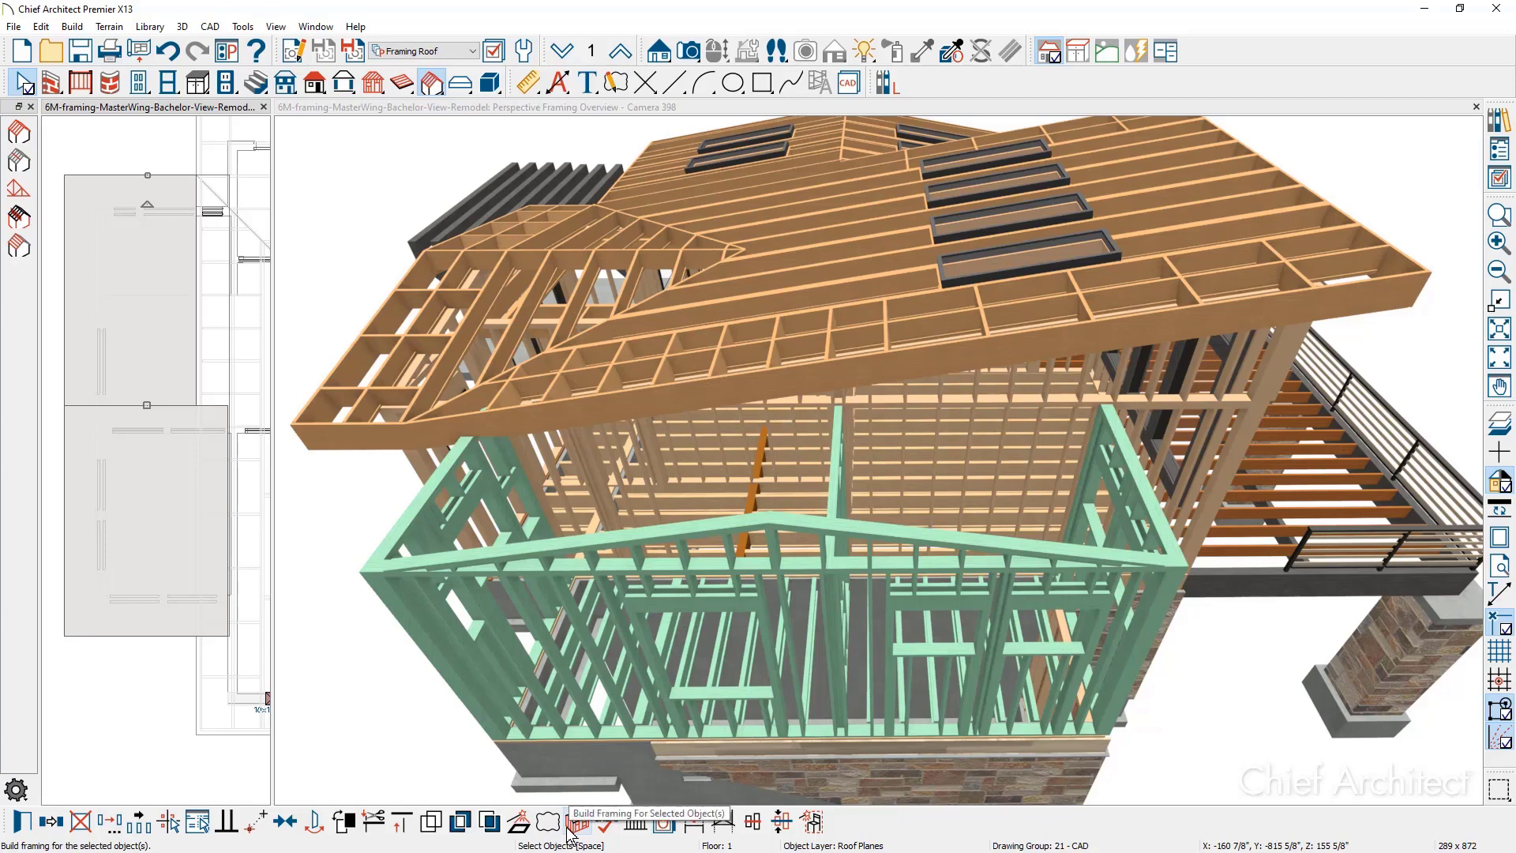